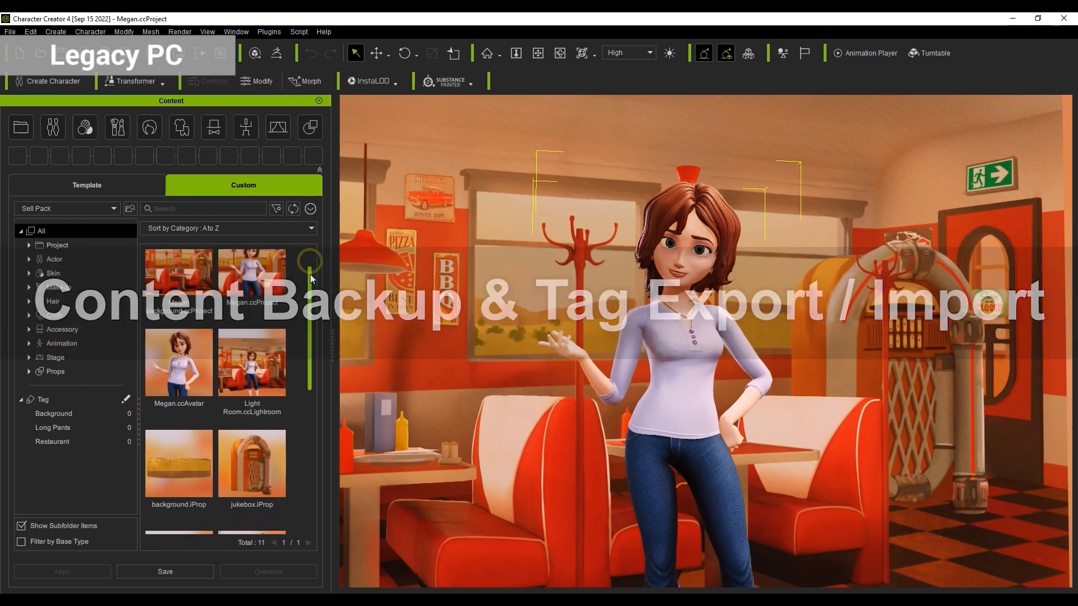
Keep the Sell Pack custom folder selected and reveal it on disk in File Explorer
{"action": "scroll", "scroll_direction": "down", "scroll_amount": 3}
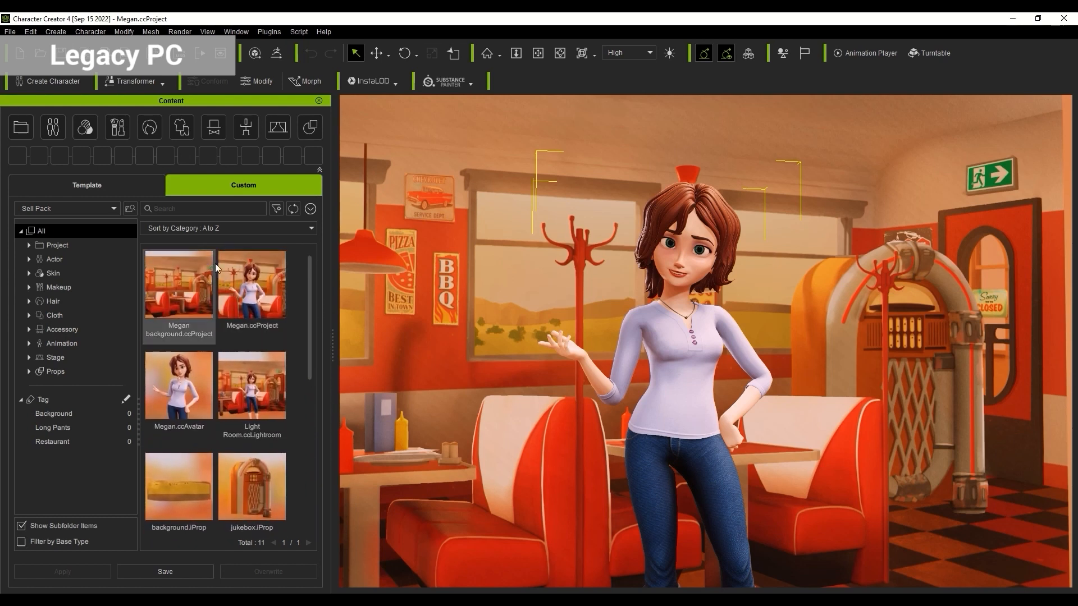
{"action": "left_click", "coordinate": [66, 209]}
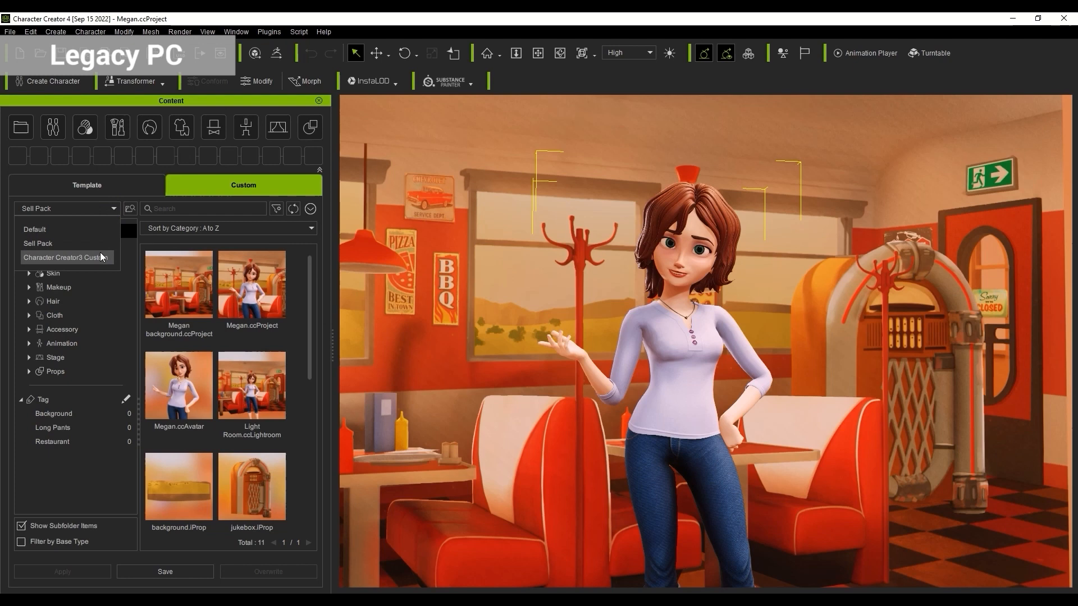
{"action": "left_click", "coordinate": [66, 256]}
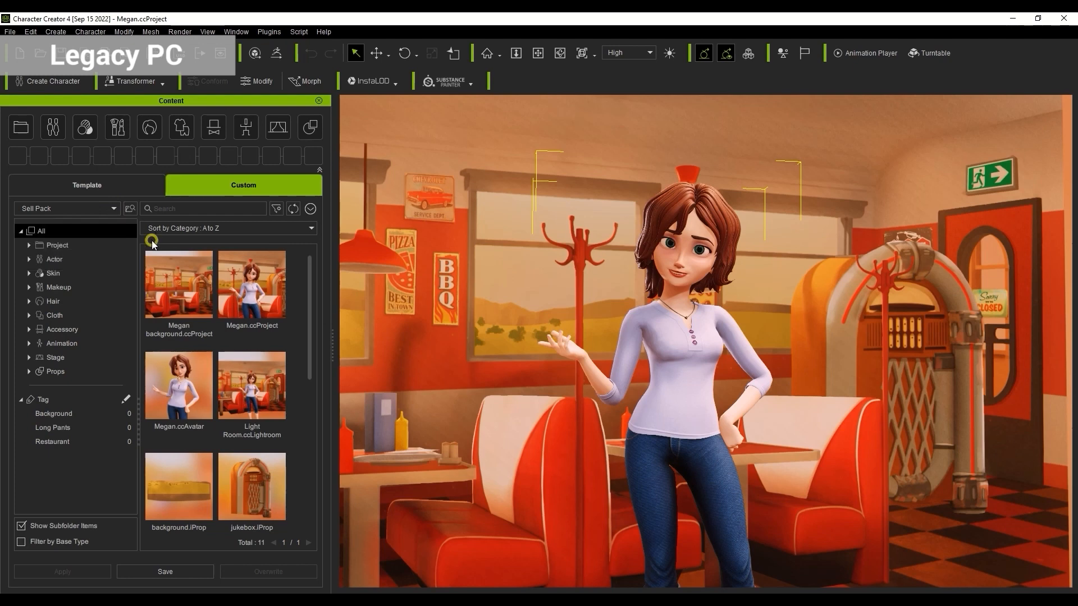
{"action": "mouse_move", "coordinate": [130, 209]}
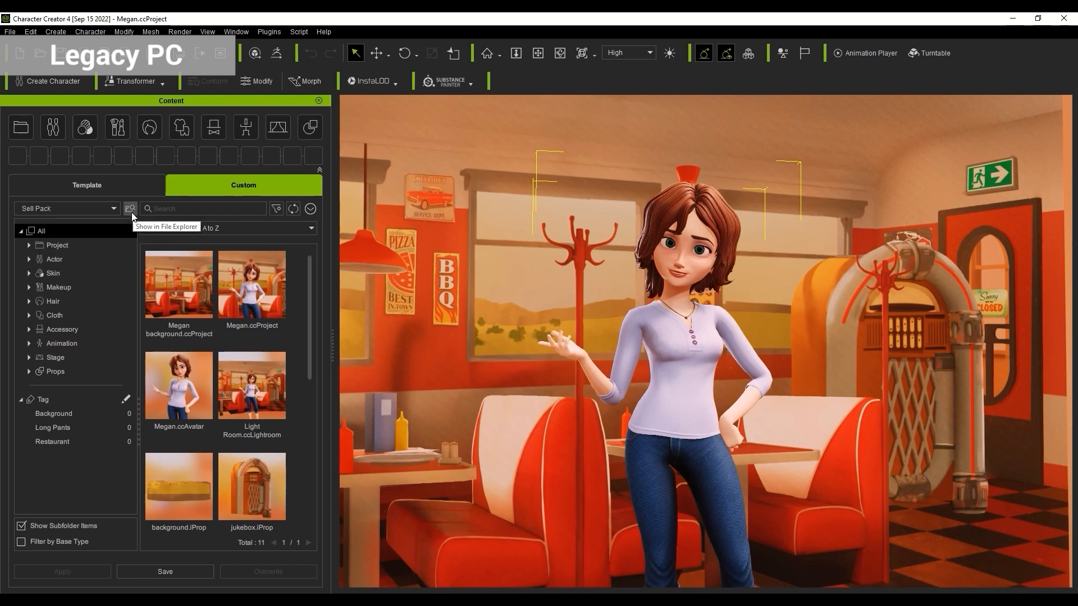
{"action": "left_click", "coordinate": [130, 209]}
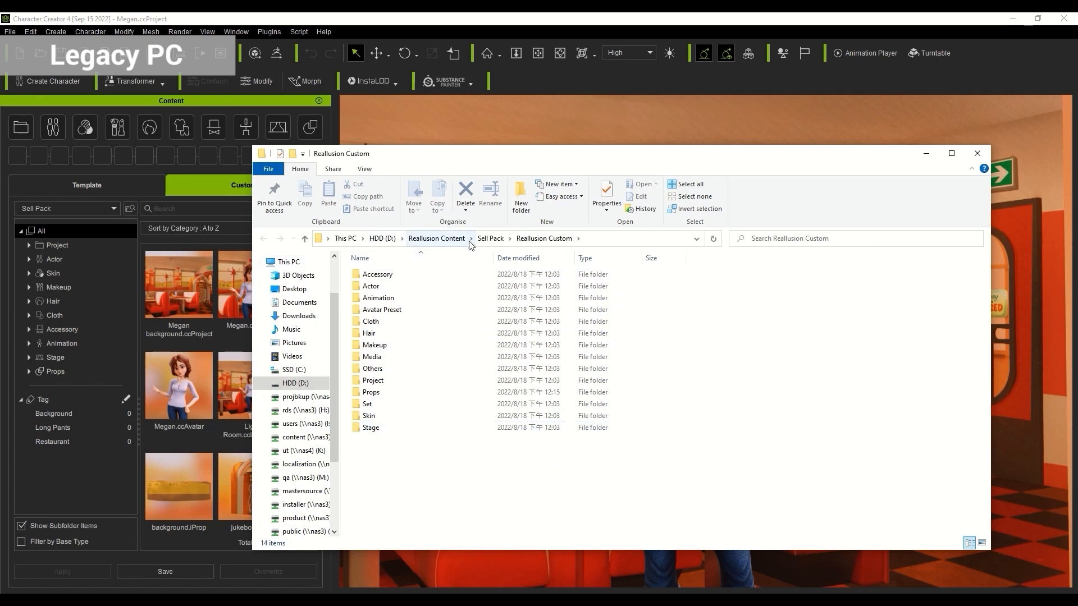
Go up to the Reallusion Content folder and pick a context-menu option for the Sell Pack folder
{"action": "left_click", "coordinate": [436, 238]}
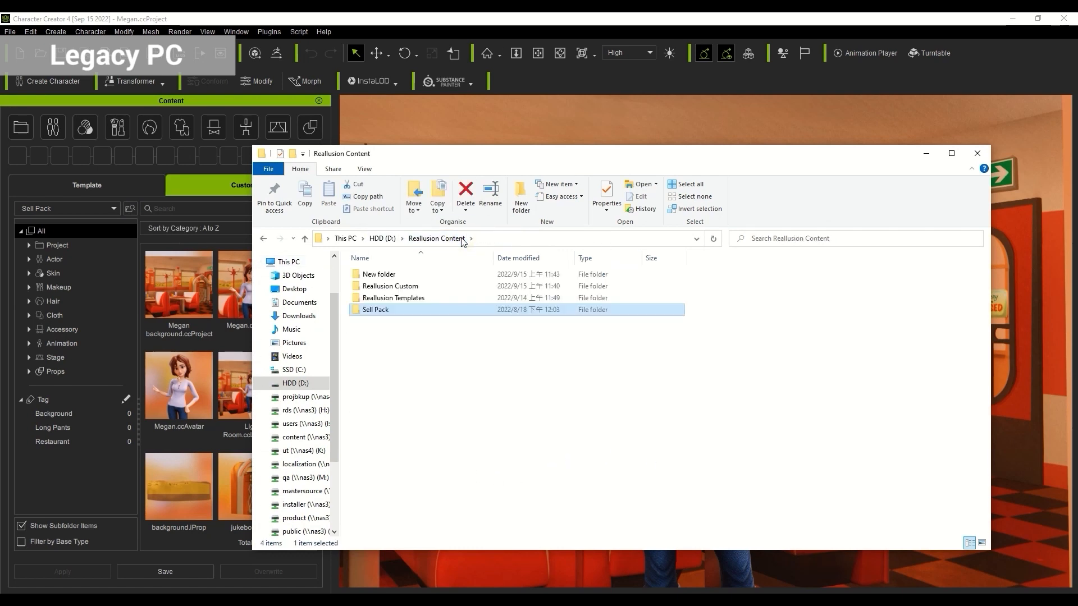
{"action": "right_click", "coordinate": [375, 310]}
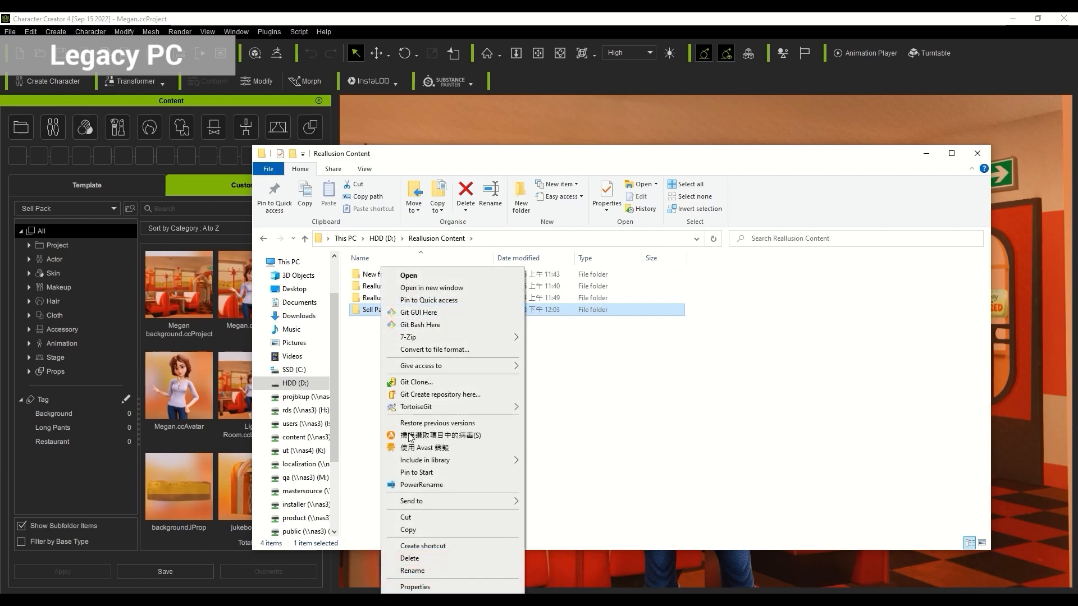
{"action": "left_click", "coordinate": [417, 491]}
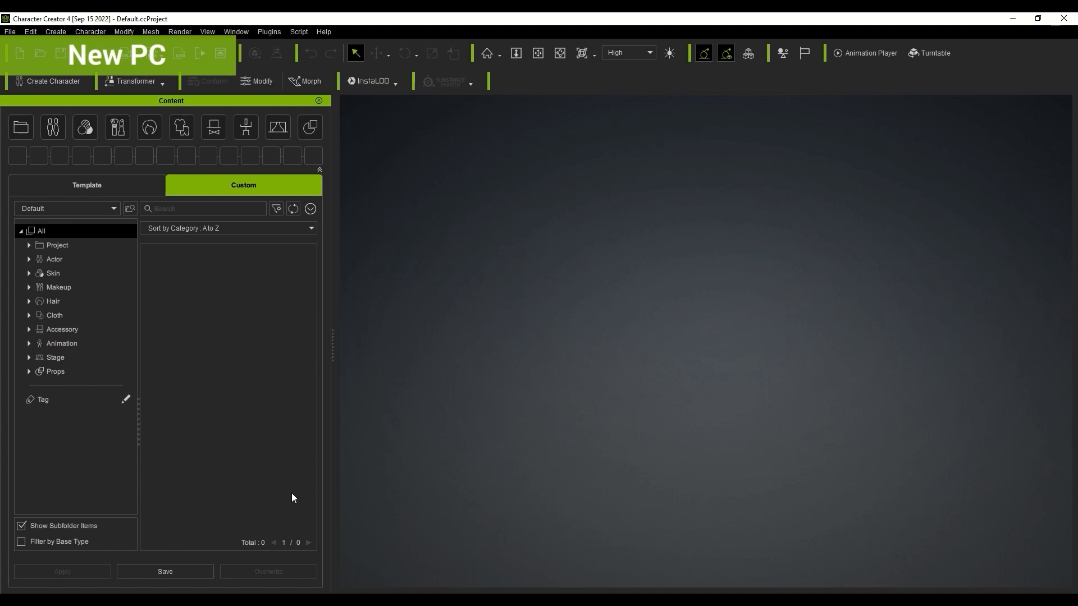
In Custom Folder settings, add a new custom content folder and accept the naming notice
{"action": "left_click", "coordinate": [310, 208]}
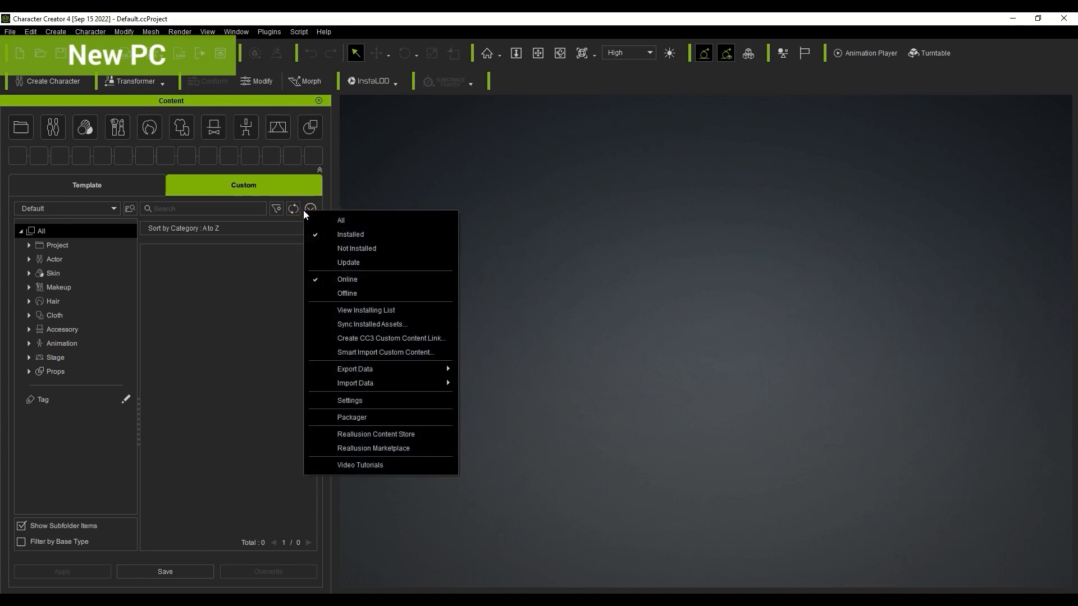
{"action": "mouse_move", "coordinate": [349, 404]}
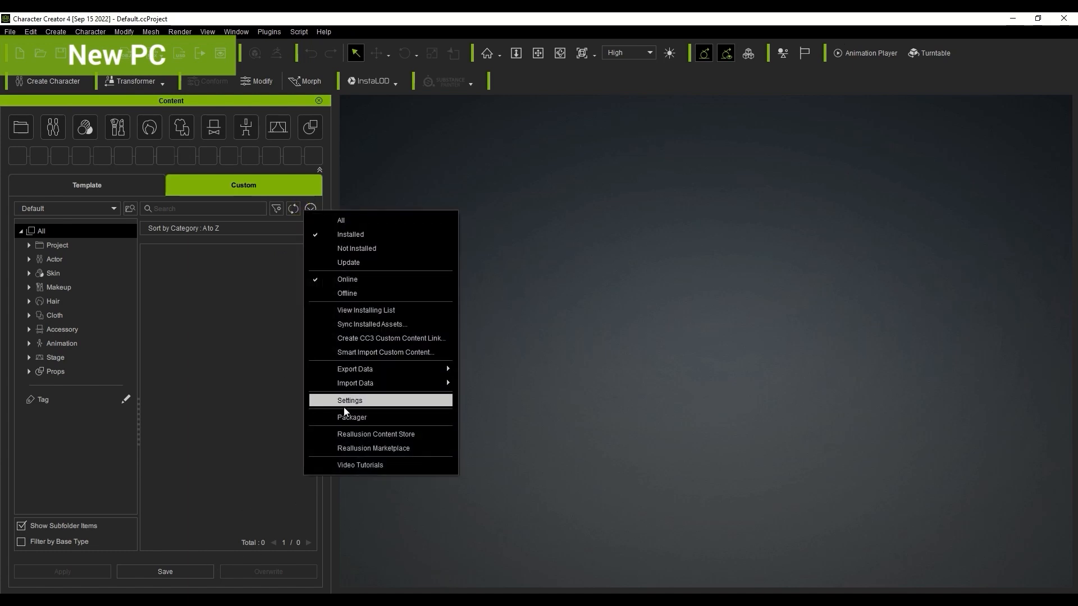
{"action": "left_click", "coordinate": [350, 400]}
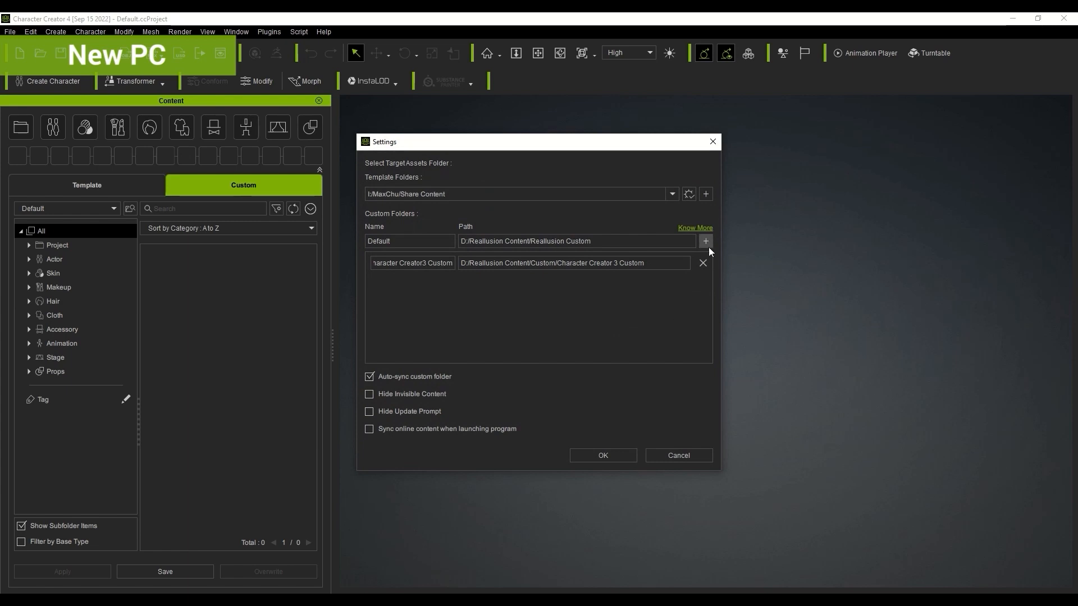
{"action": "left_click", "coordinate": [705, 242]}
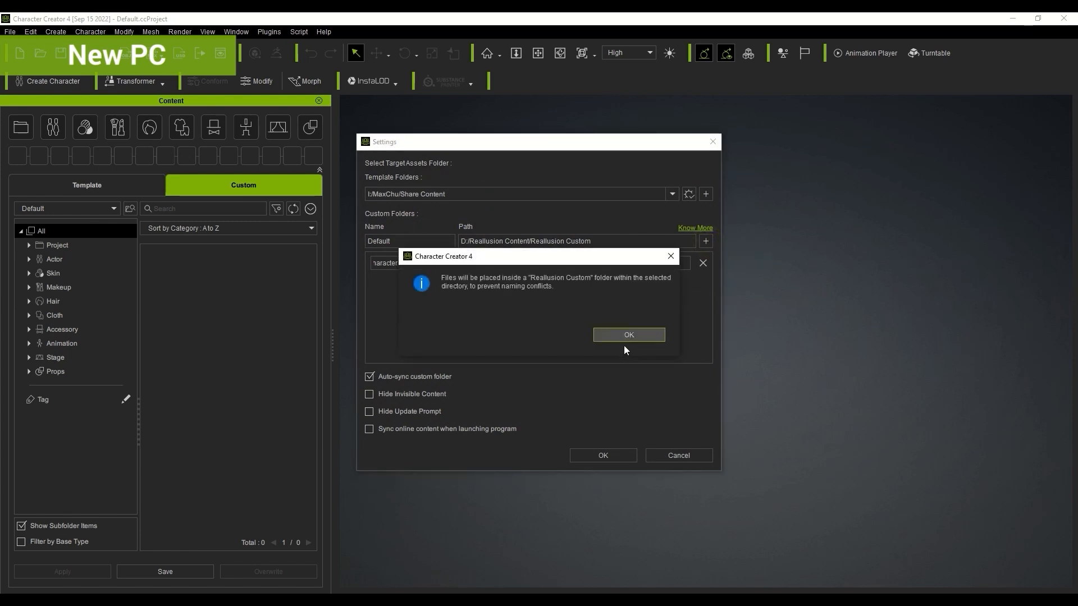
{"action": "left_click", "coordinate": [627, 335]}
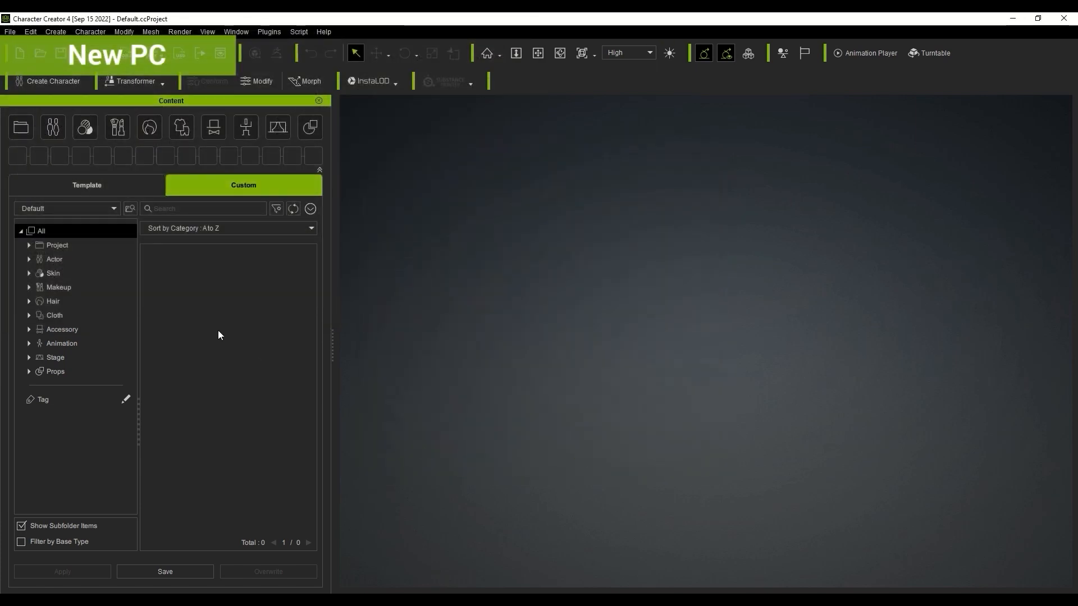
Switch to the Sell Pack folder, refresh its 11 items, and open Megan.ccProject
{"action": "left_click", "coordinate": [66, 209]}
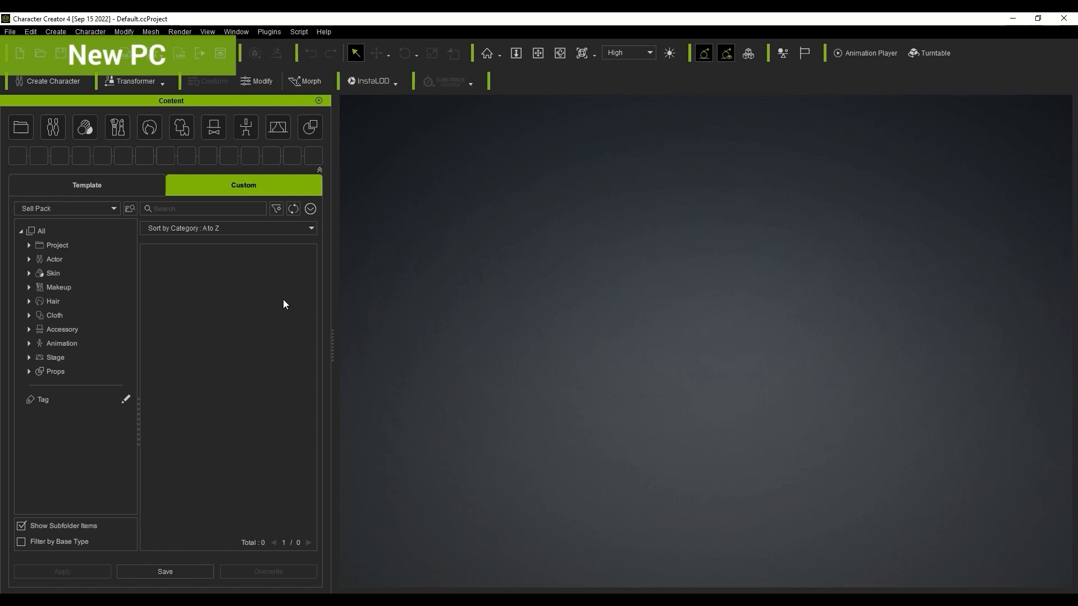
{"action": "left_click", "coordinate": [40, 231]}
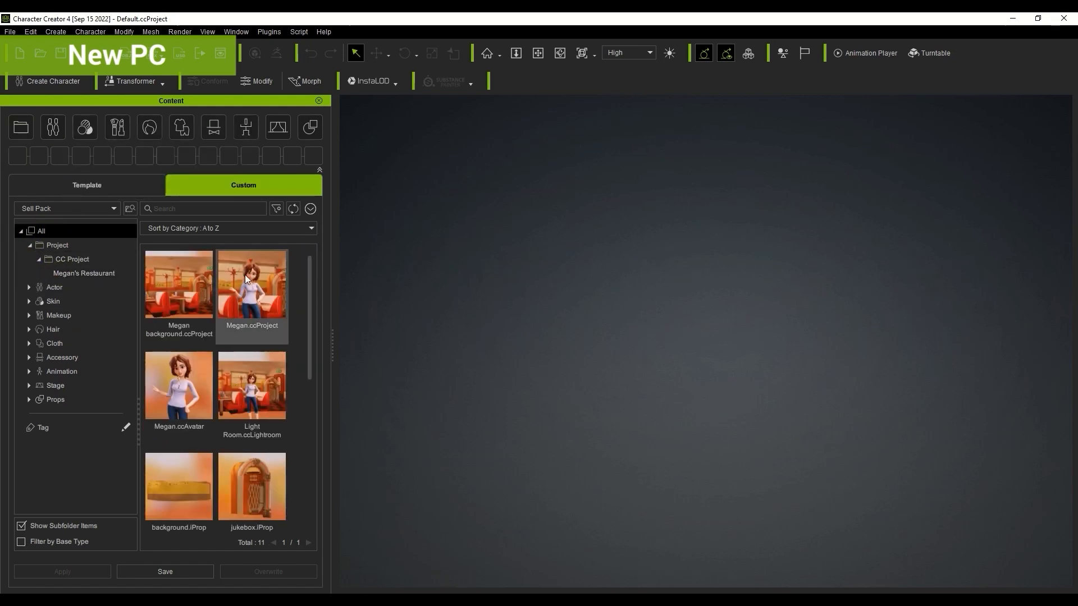
{"action": "double_click", "coordinate": [251, 284]}
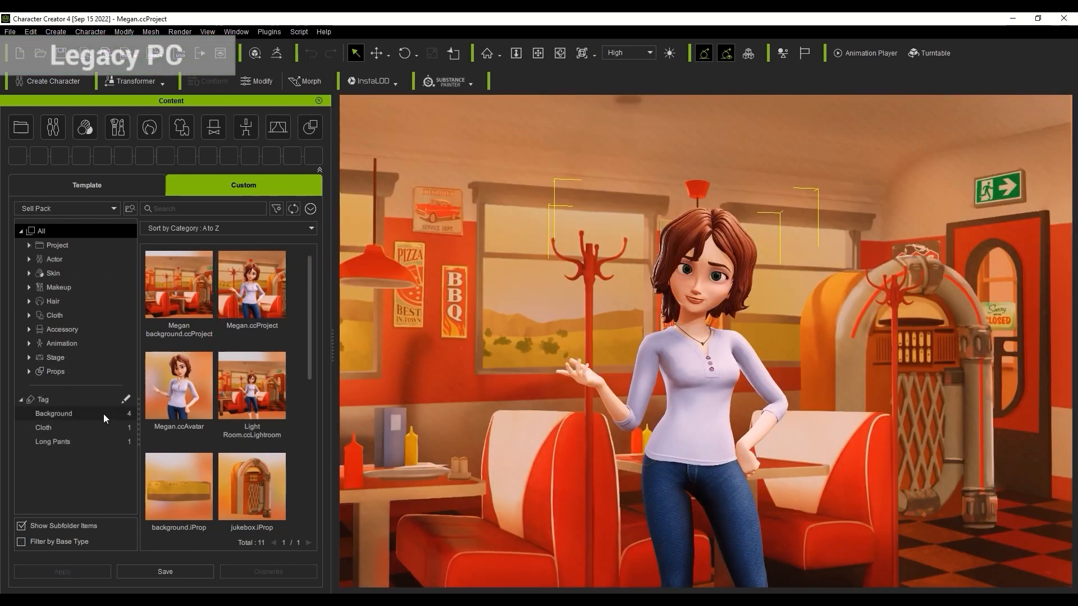
Filter by the Cloth tag, return to All, then start Export Tags from the options menu
{"action": "left_click", "coordinate": [43, 426]}
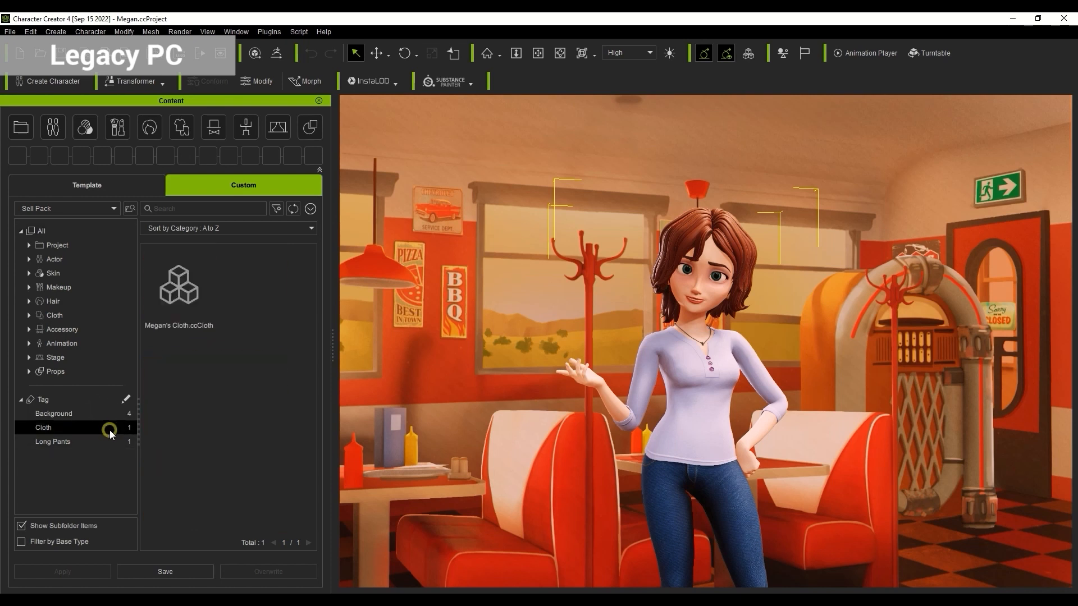
{"action": "left_click", "coordinate": [53, 441]}
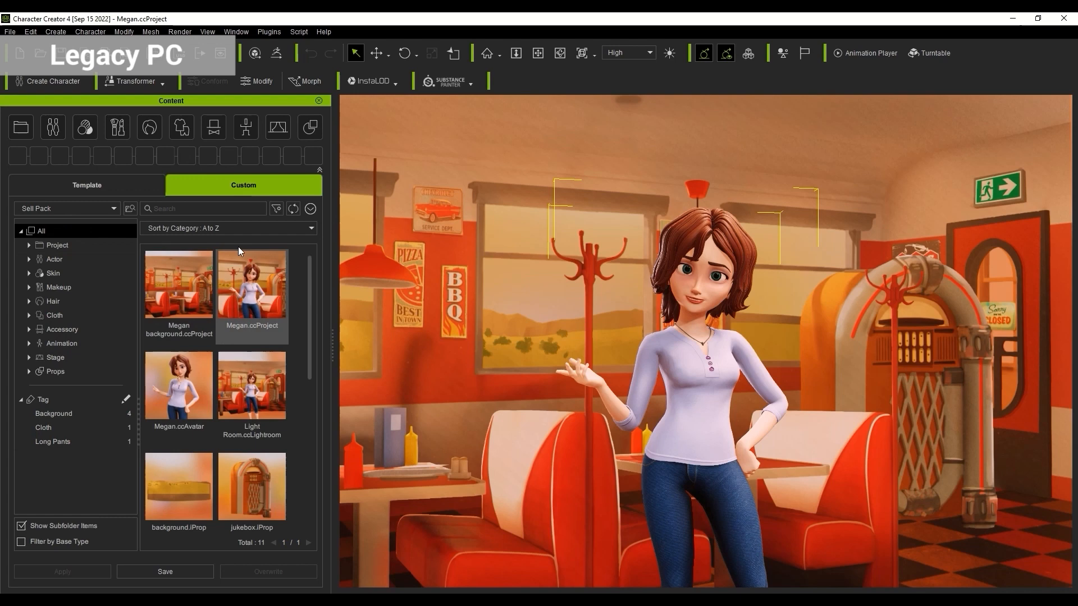
{"action": "left_click", "coordinate": [310, 209]}
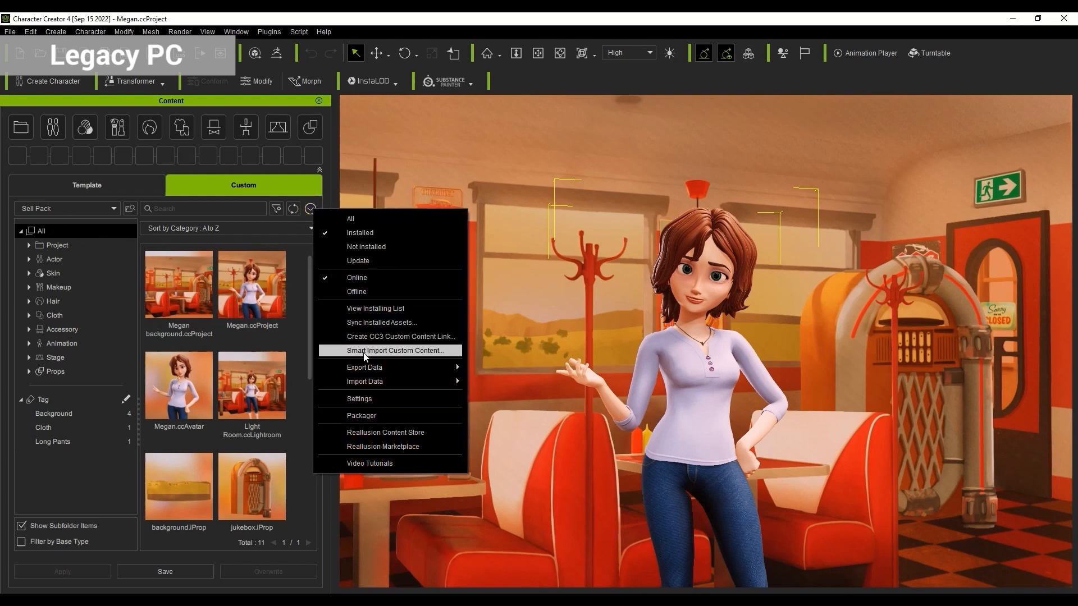
{"action": "mouse_move", "coordinate": [365, 367]}
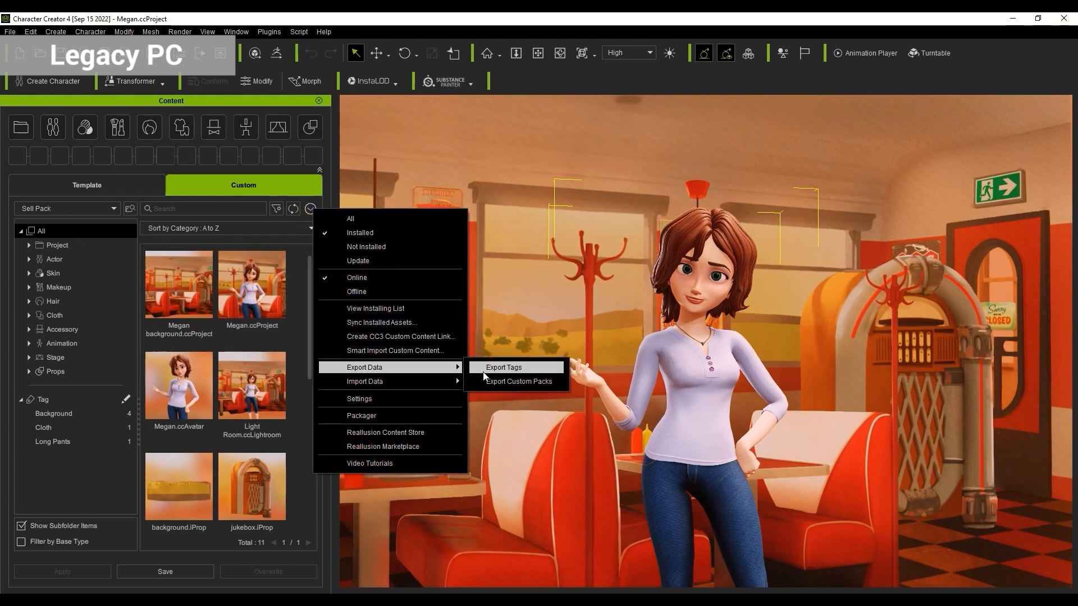
{"action": "left_click", "coordinate": [503, 367]}
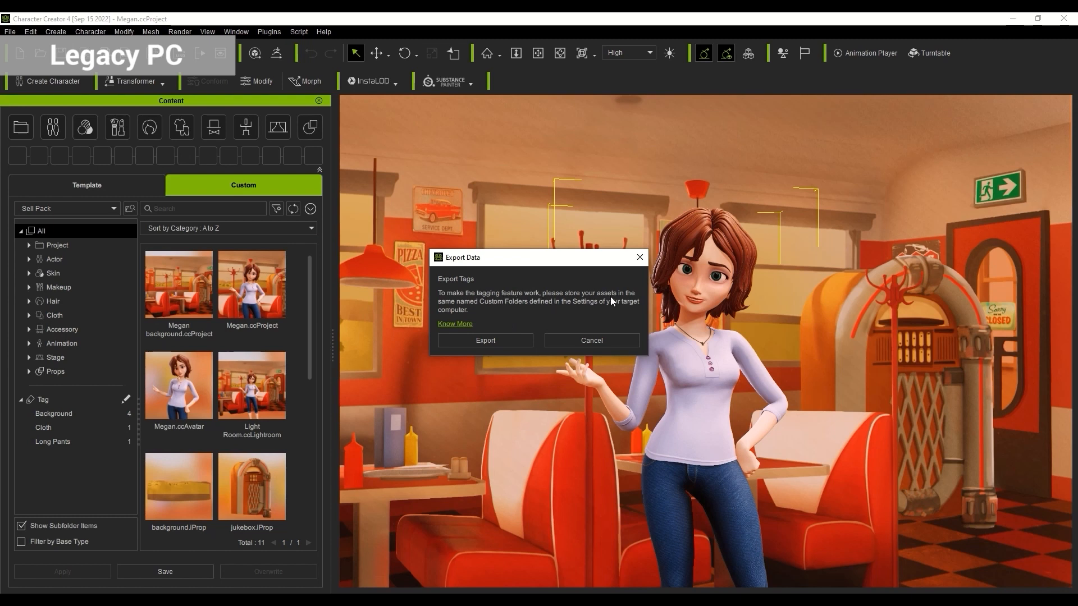
{"action": "mouse_move", "coordinate": [593, 309]}
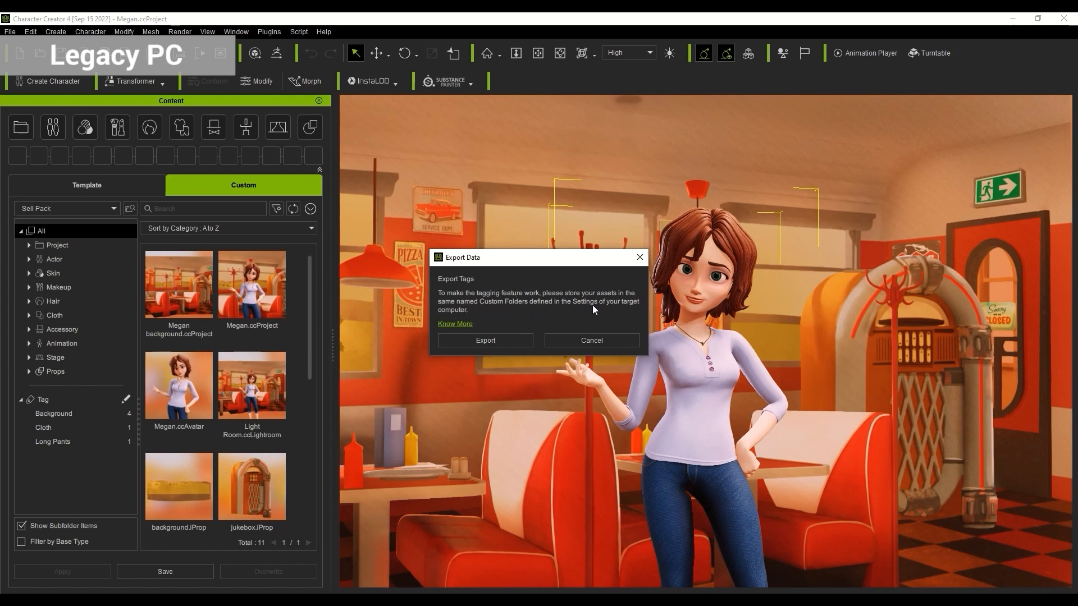
Check the custom folder paths in Settings and close them, leaving the export notice open
{"action": "left_click", "coordinate": [590, 341]}
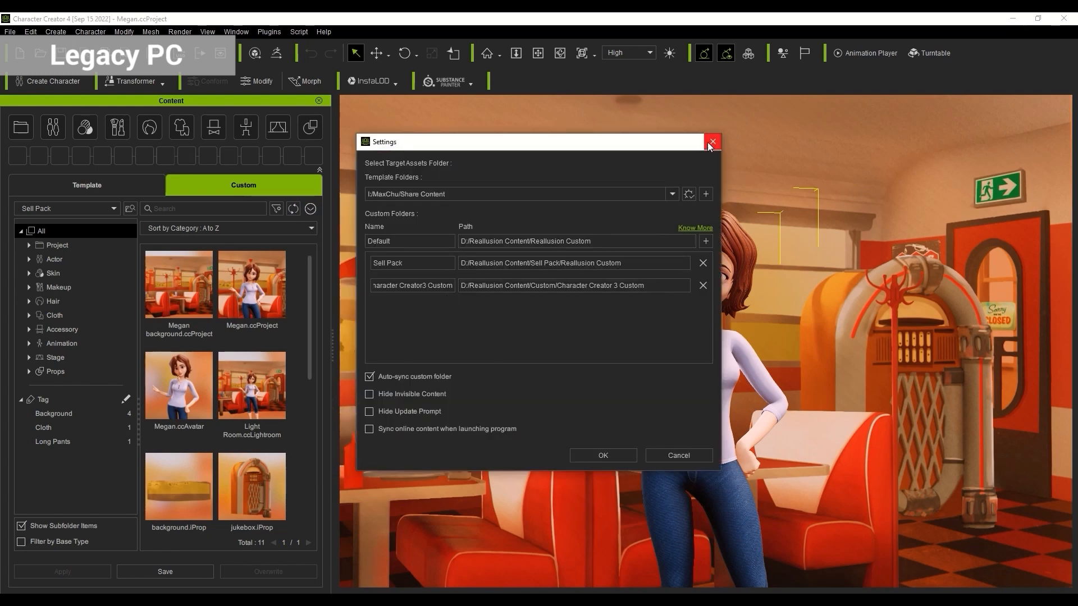
{"action": "left_click", "coordinate": [712, 141]}
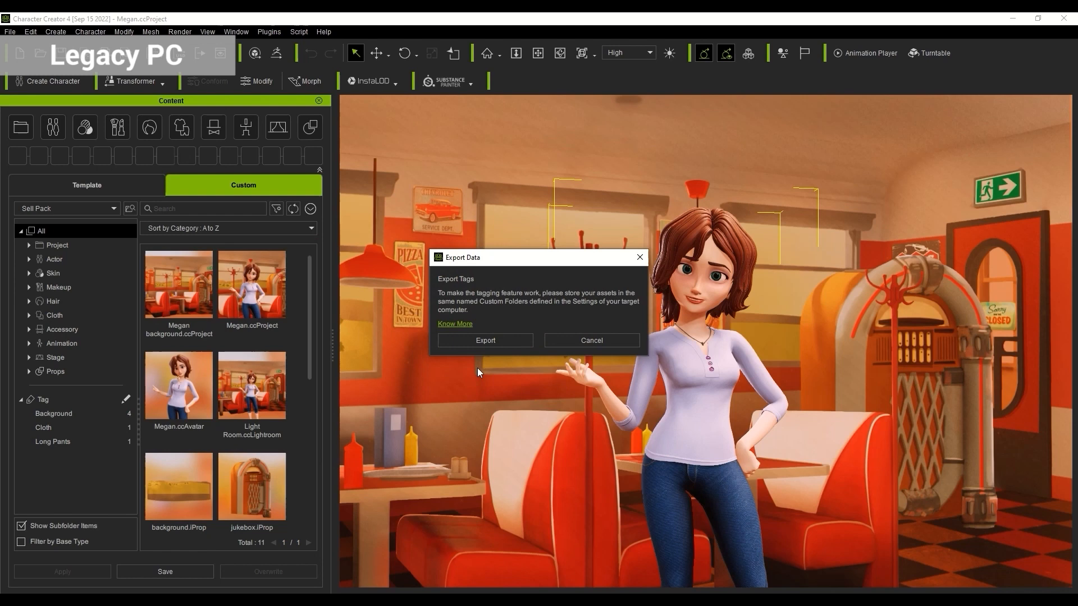
Confirm the tag export on the legacy PC and OK the custom folder settings
{"action": "left_click", "coordinate": [485, 340]}
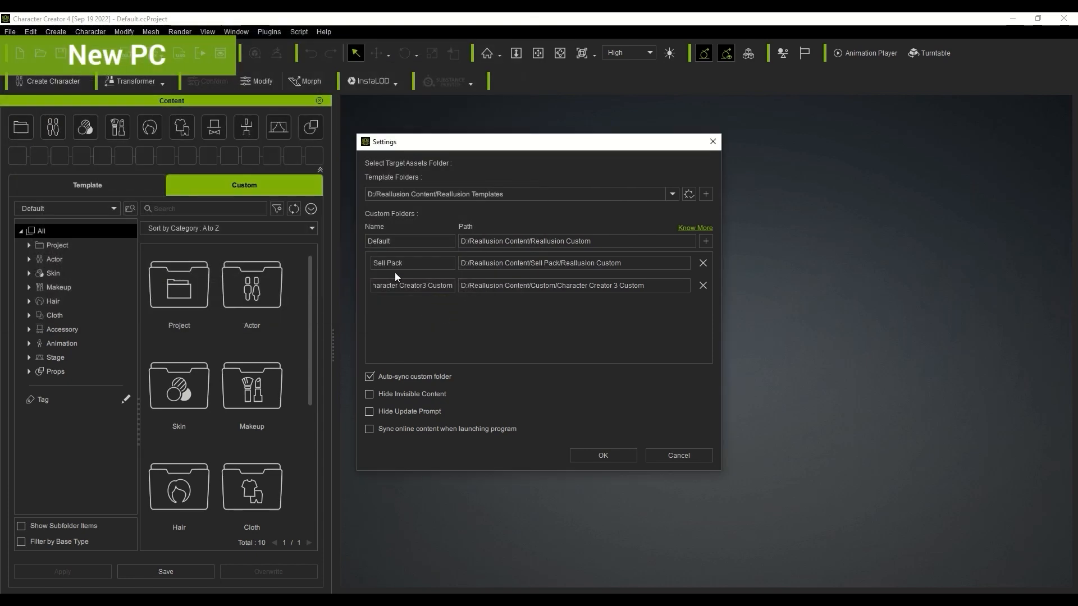
{"action": "left_click", "coordinate": [602, 454]}
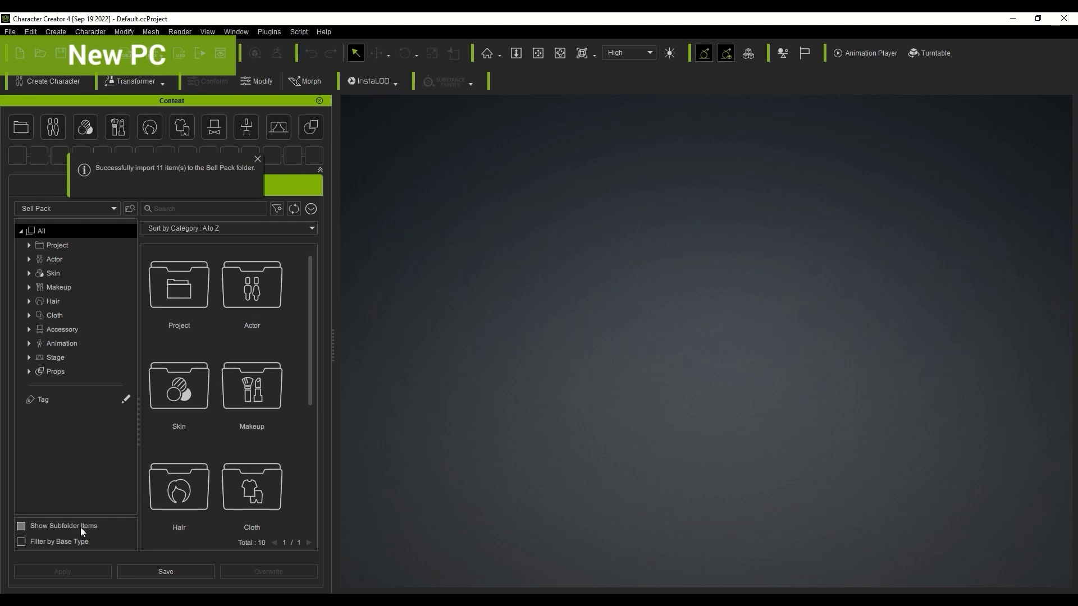
Import the saved tags on the new PC so Sell Pack items show Background, Cloth and Long Pants
{"action": "left_click", "coordinate": [311, 209]}
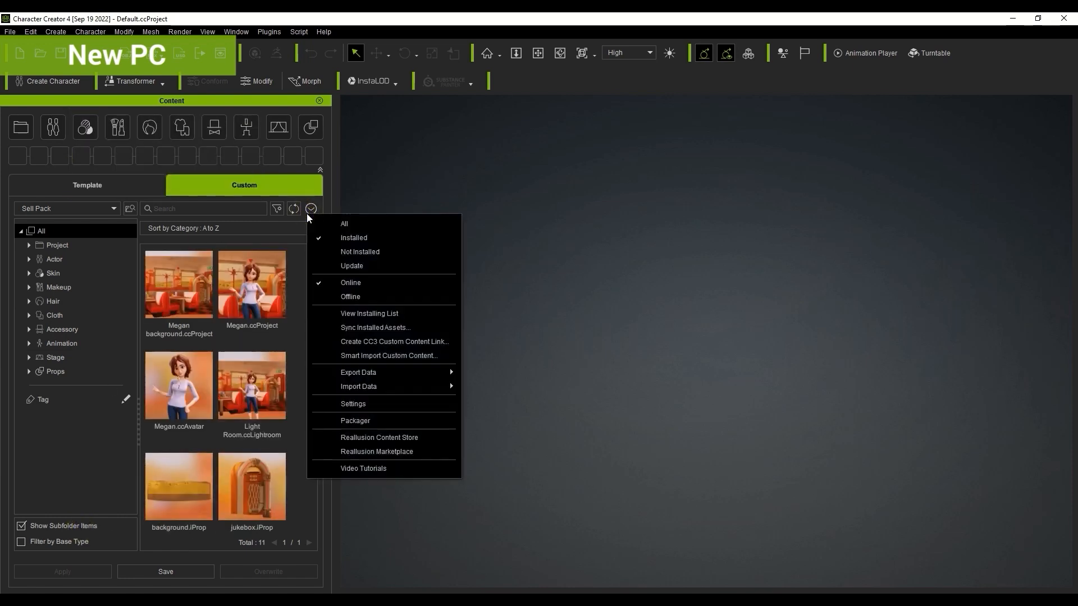
{"action": "left_click", "coordinate": [359, 386]}
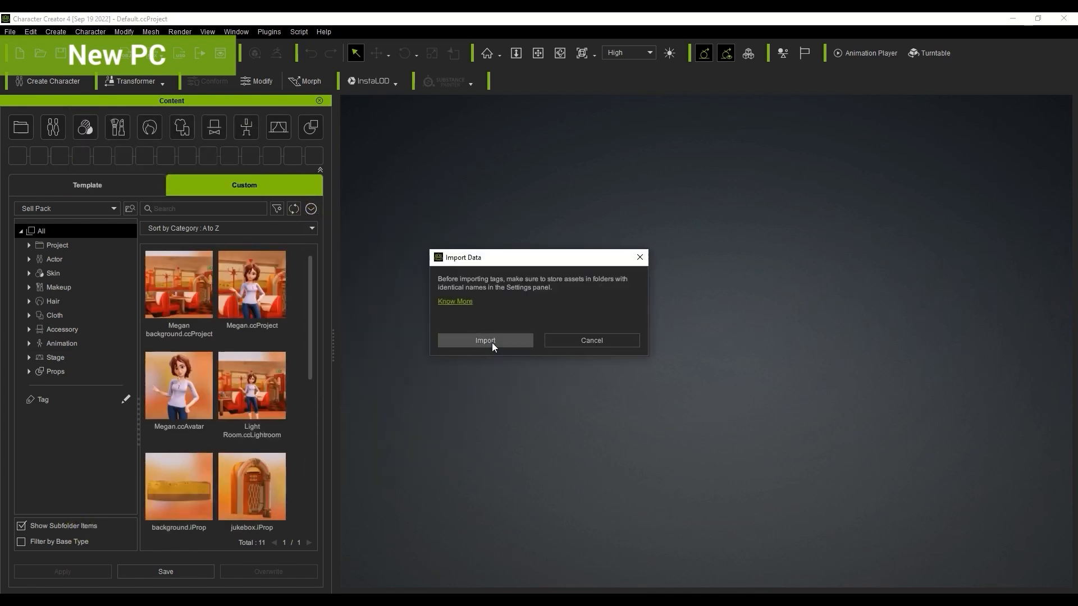
{"action": "left_click", "coordinate": [485, 340]}
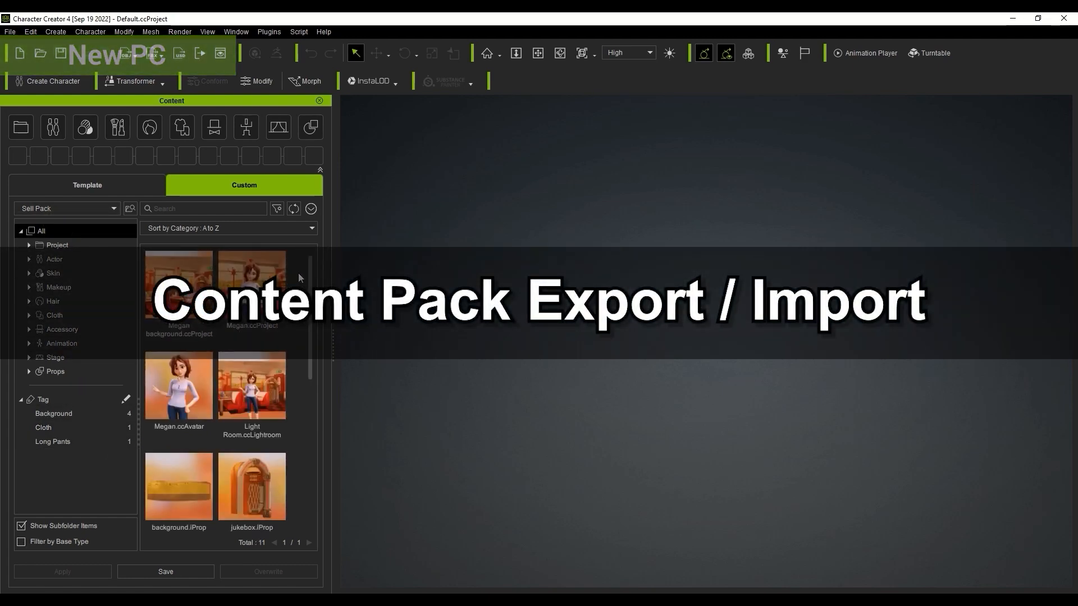
Open Megan.ccProject and bring up the Packager panel from the Content Manager options
{"action": "double_click", "coordinate": [250, 284]}
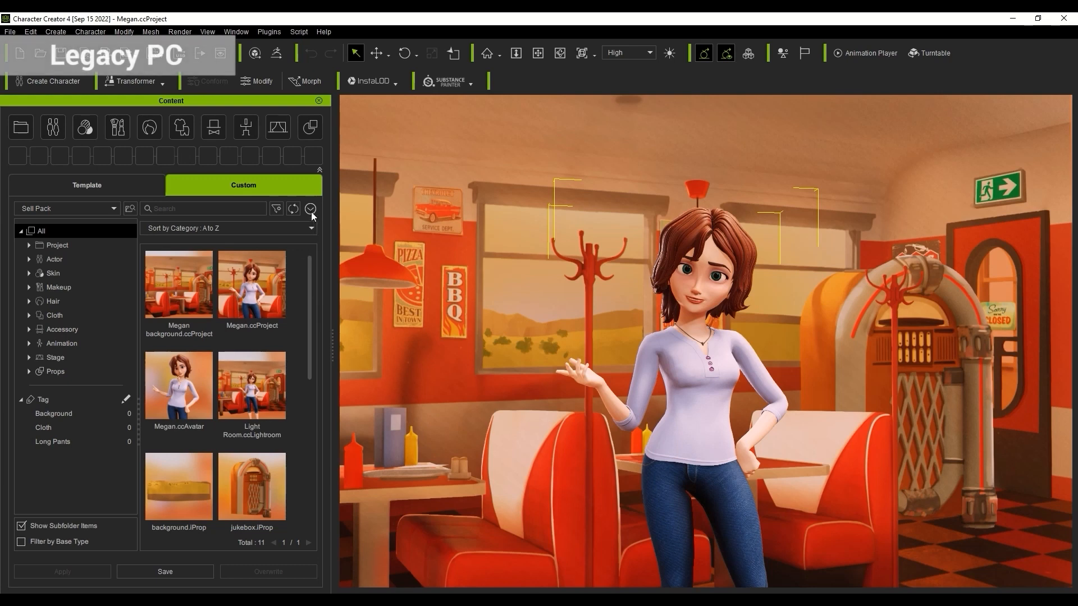
{"action": "left_click", "coordinate": [310, 209]}
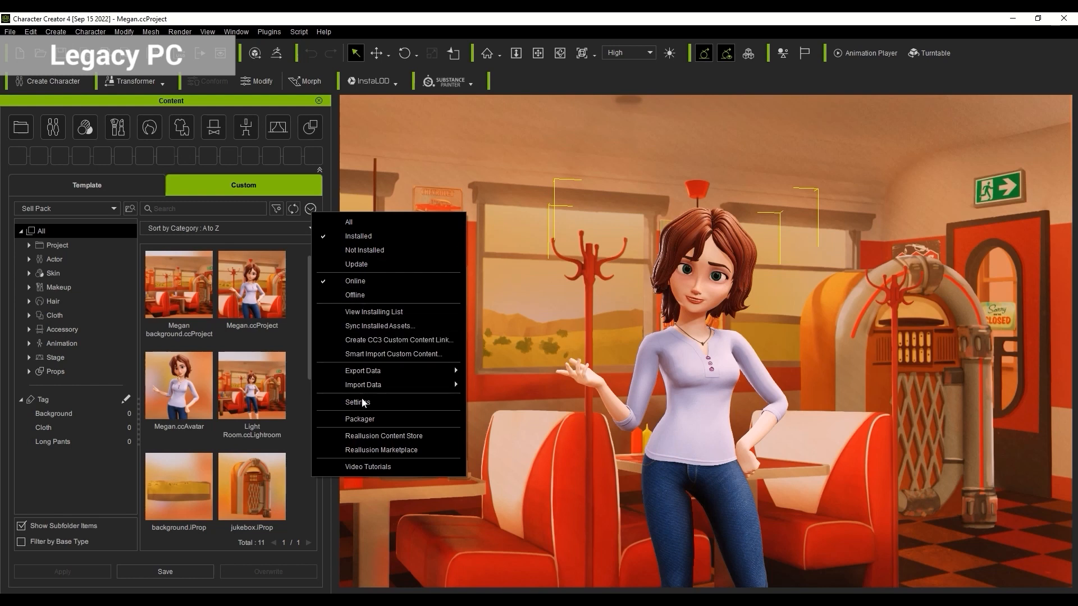
{"action": "left_click", "coordinate": [359, 421]}
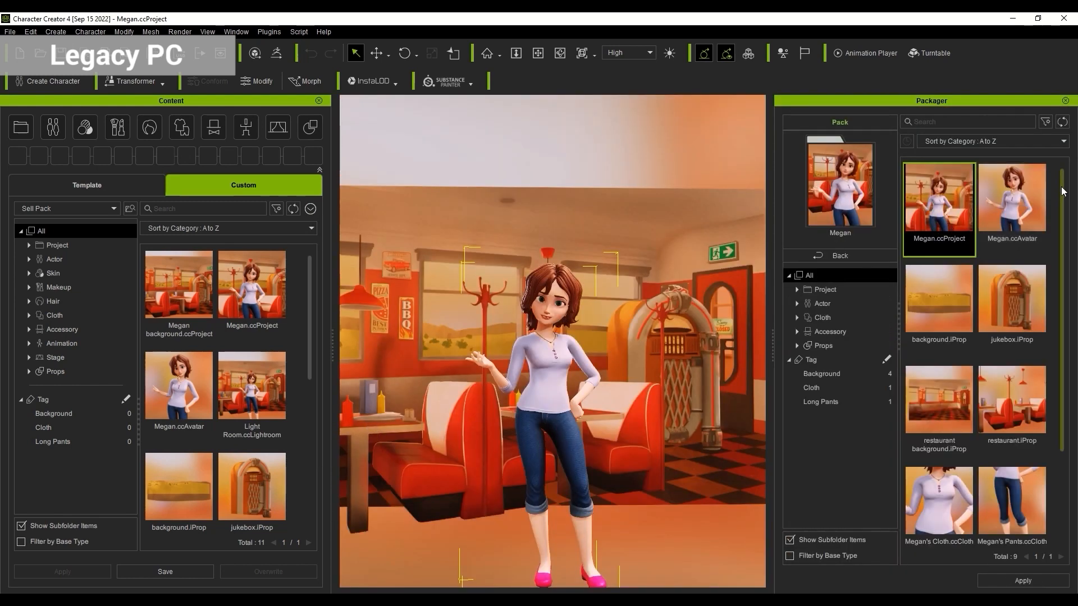
Expand the Megan pack's Project, Actor and Cloth categories, then return to the pack list
{"action": "left_click", "coordinate": [824, 290]}
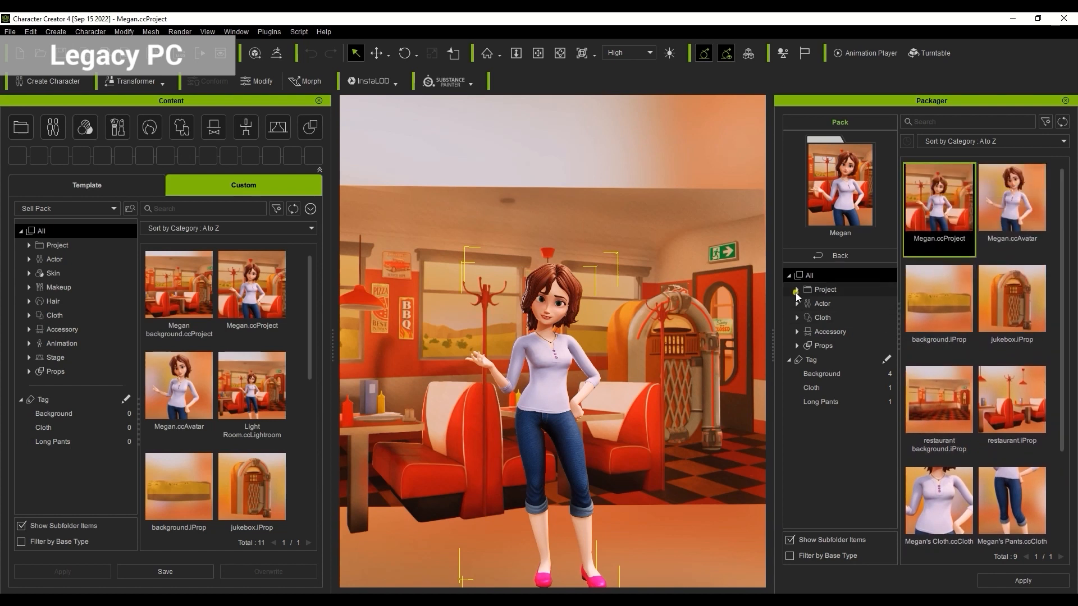
{"action": "left_click", "coordinate": [797, 290]}
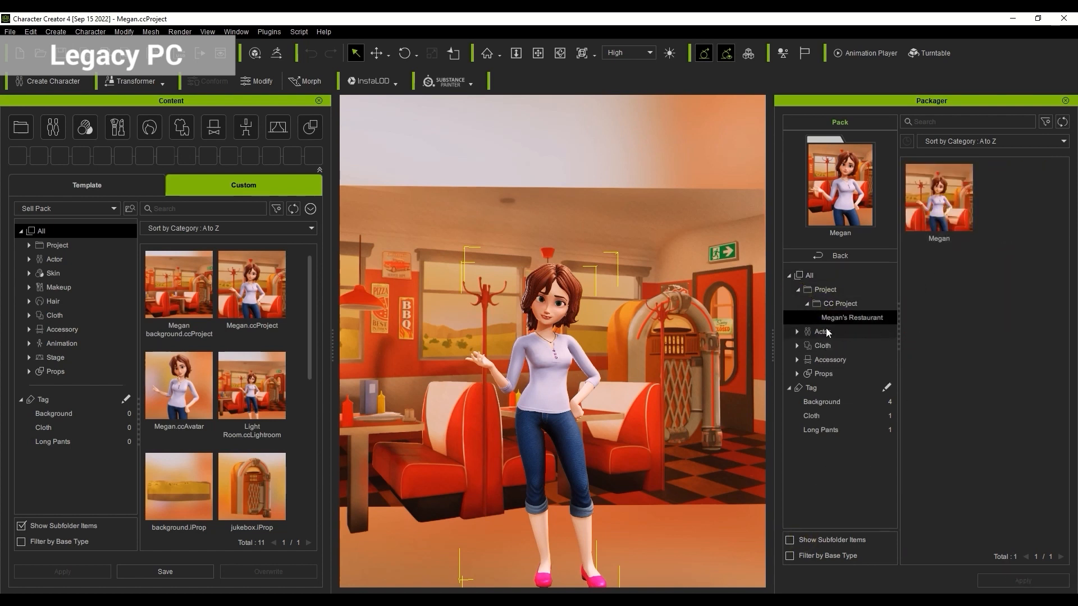
{"action": "left_click", "coordinate": [797, 332]}
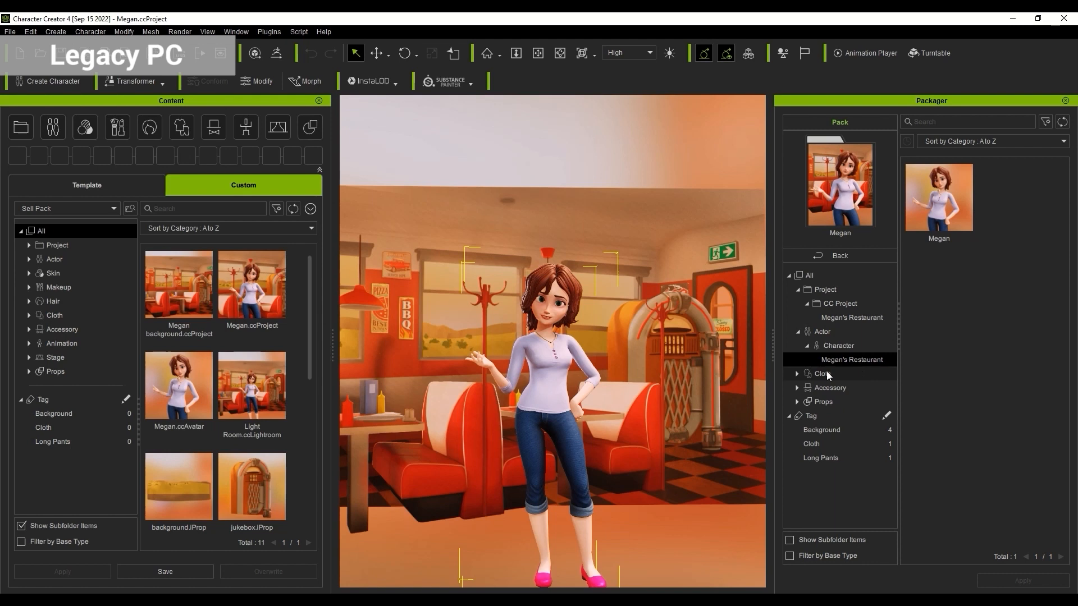
{"action": "left_click", "coordinate": [797, 373]}
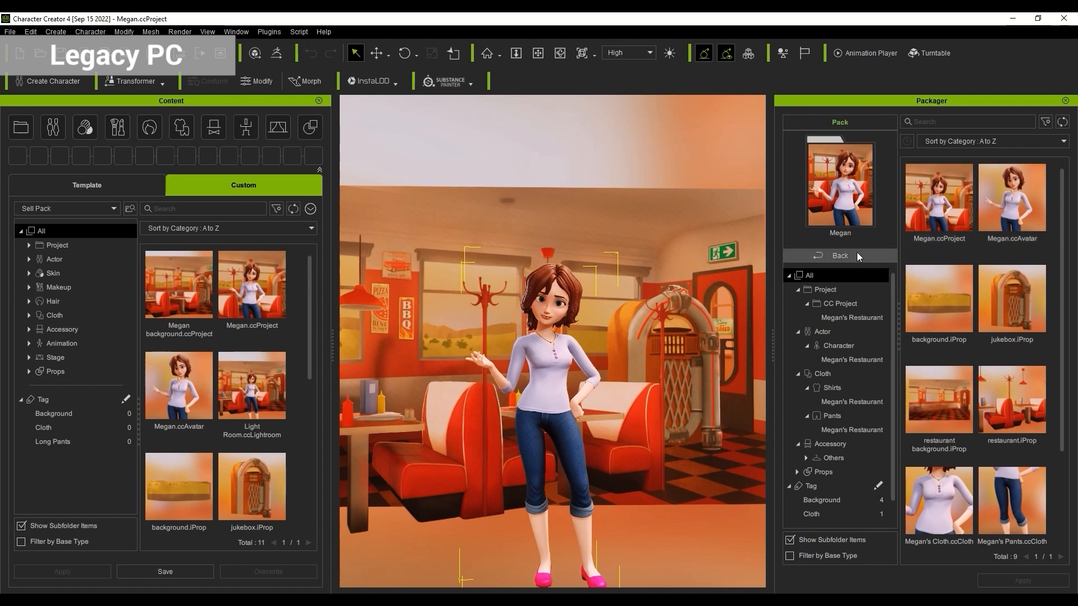
{"action": "left_click", "coordinate": [838, 256]}
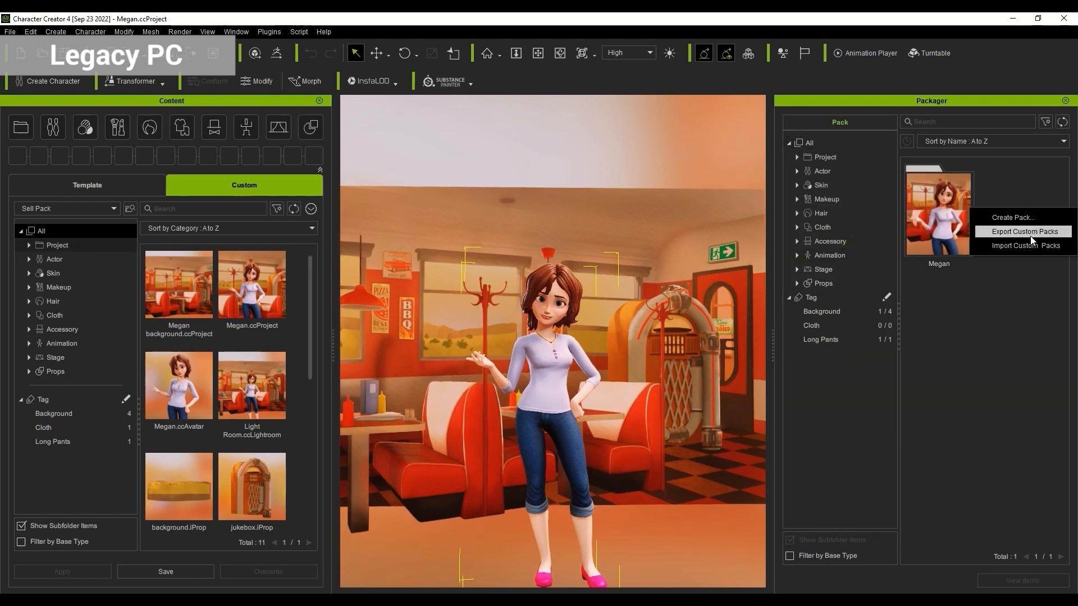
Select the Megan pack, choose Export Data for it, and confirm exporting the custom pack
{"action": "left_click", "coordinate": [311, 208]}
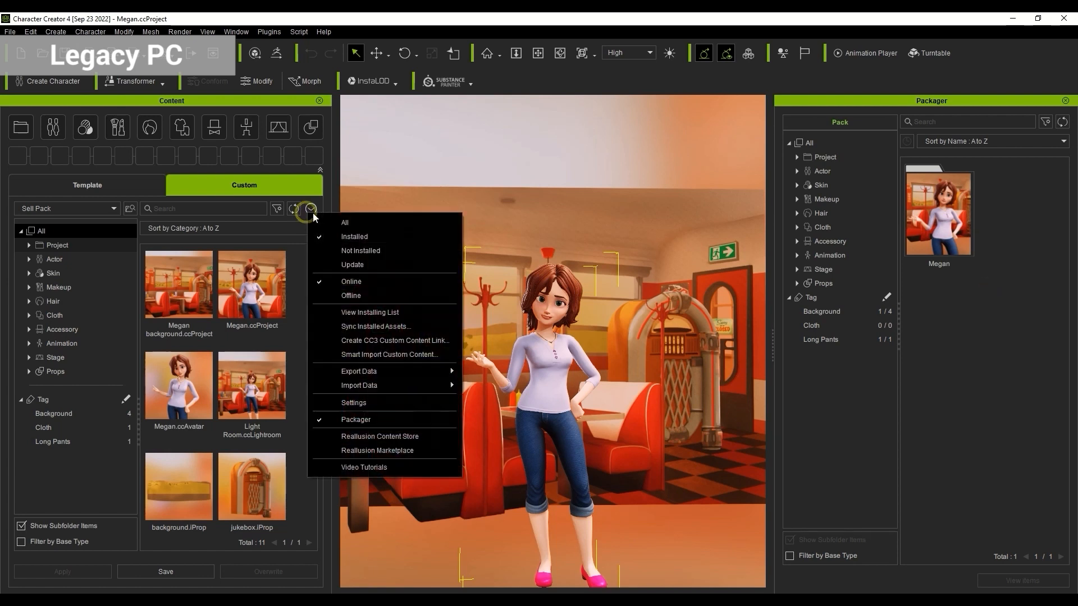
{"action": "mouse_move", "coordinate": [358, 372]}
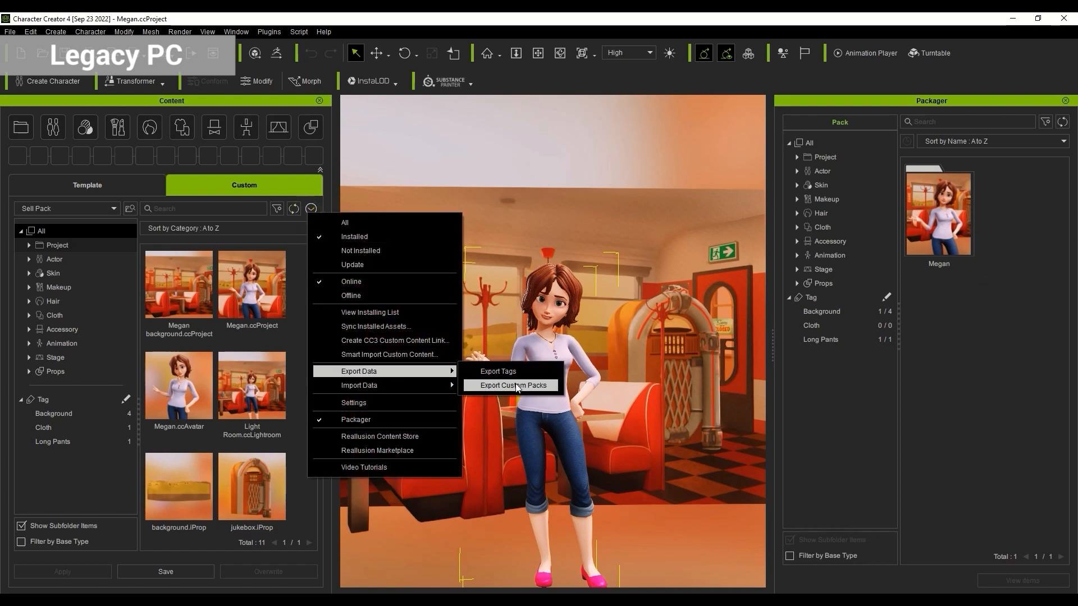
{"action": "left_click", "coordinate": [512, 385]}
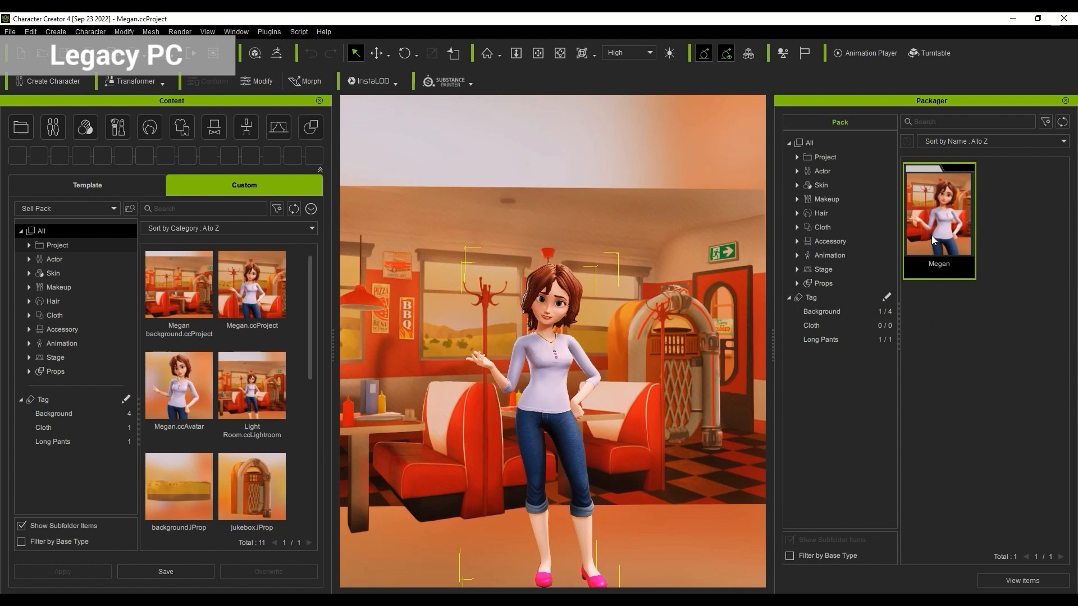
{"action": "right_click", "coordinate": [938, 213]}
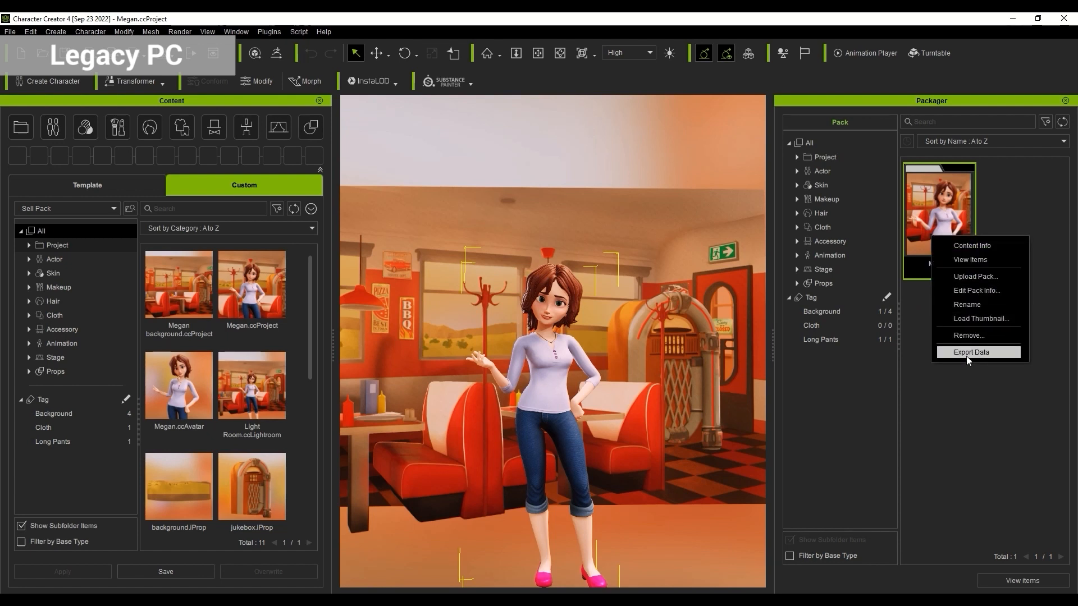
{"action": "left_click", "coordinate": [970, 352]}
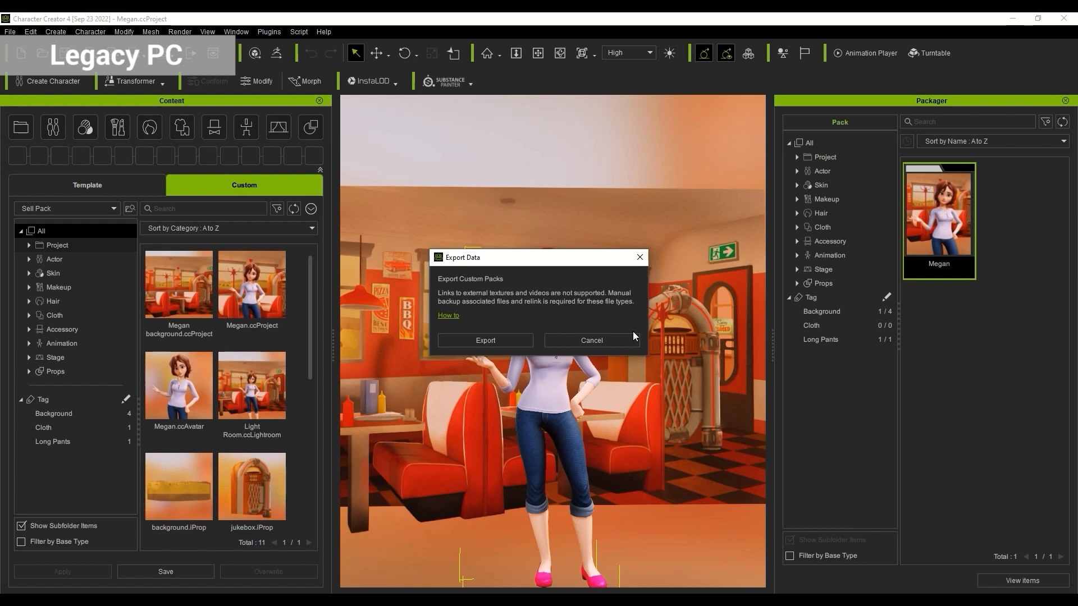
{"action": "mouse_move", "coordinate": [485, 341]}
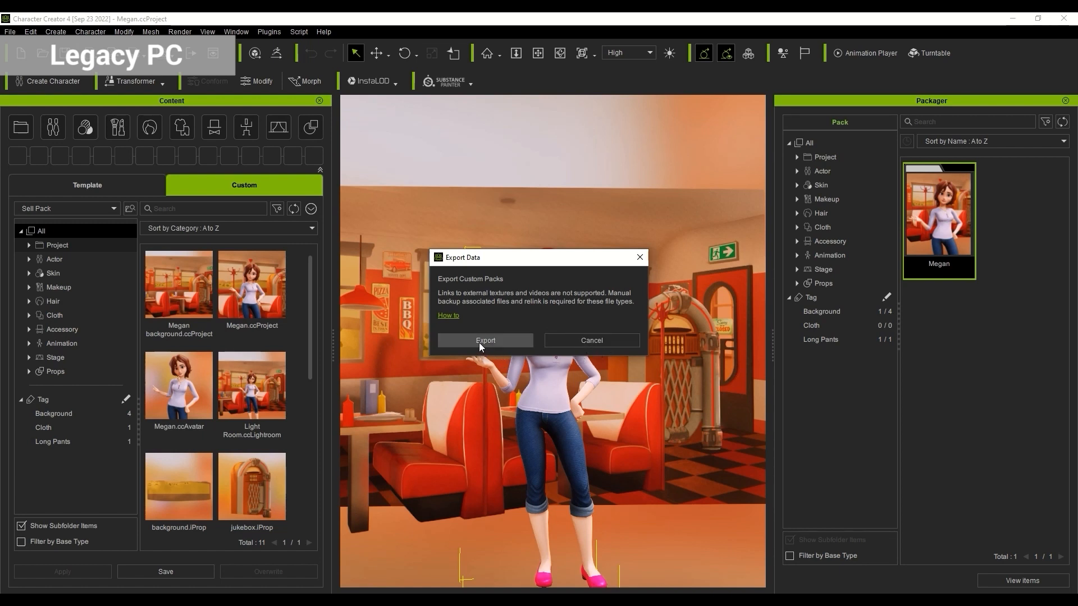
{"action": "left_click", "coordinate": [485, 341]}
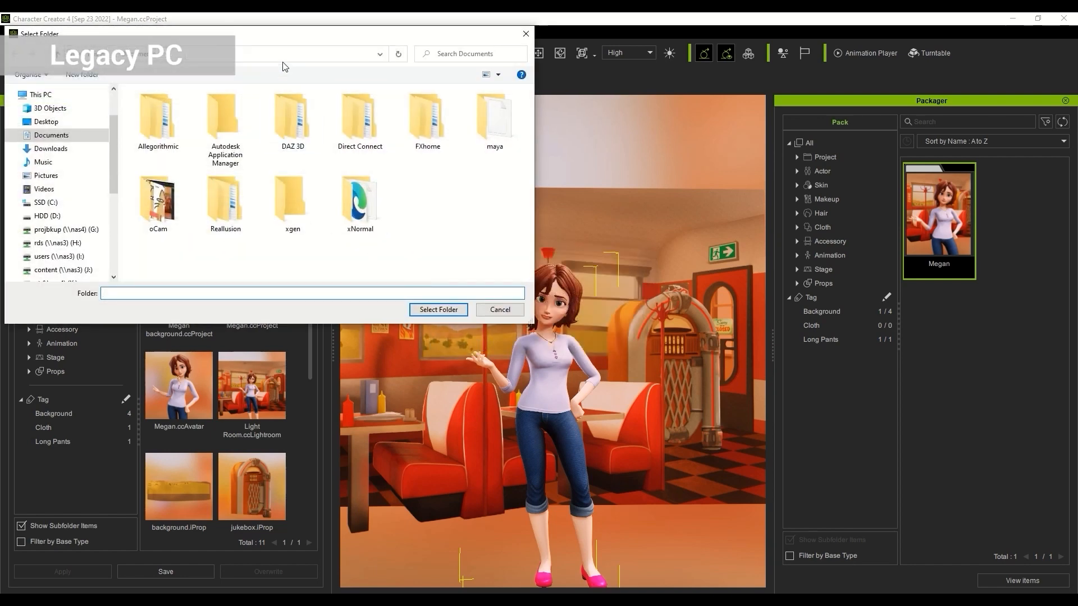
Export the Megan pack into the Backup\Pack folder and acknowledge the success message
{"action": "type", "text": "Pack"}
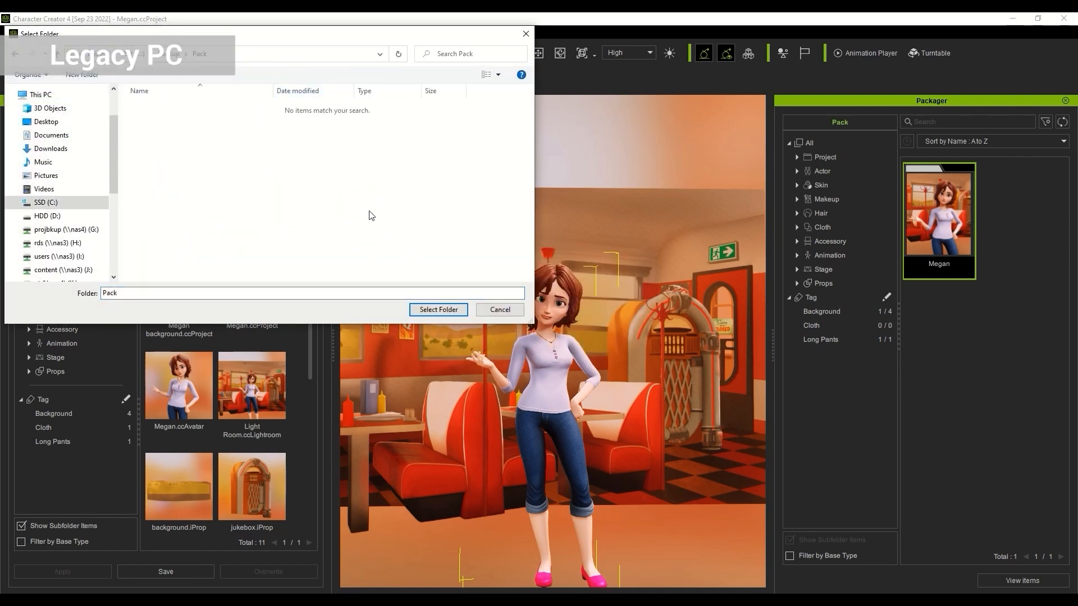
{"action": "left_click", "coordinate": [436, 310]}
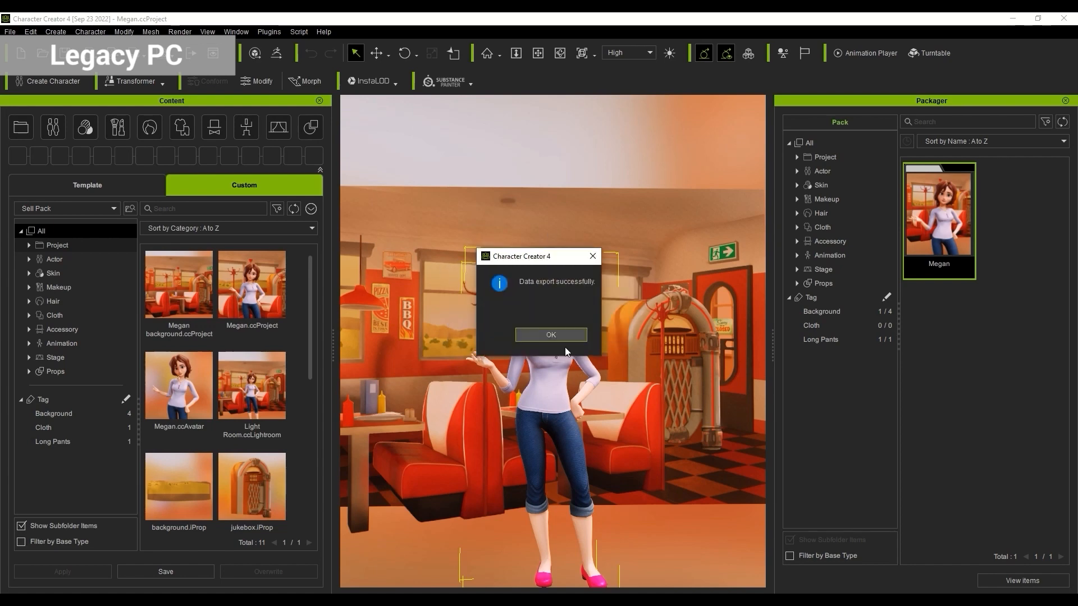
{"action": "left_click", "coordinate": [550, 335]}
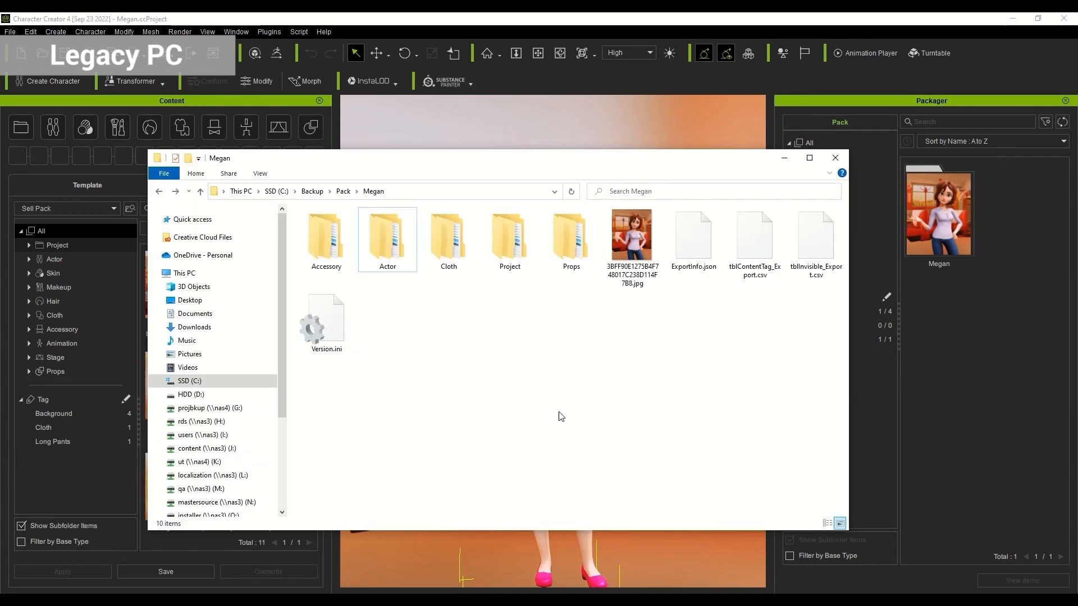
{"action": "mouse_move", "coordinate": [415, 341]}
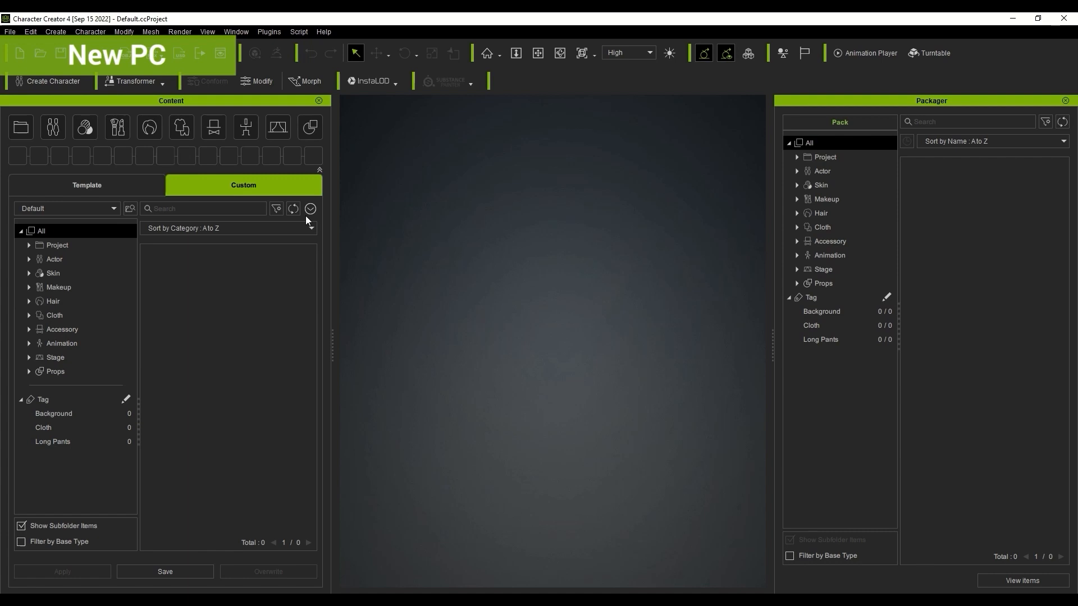
Import Custom Packs into the Default folder from the exported Megan folder on the new PC
{"action": "left_click", "coordinate": [310, 209]}
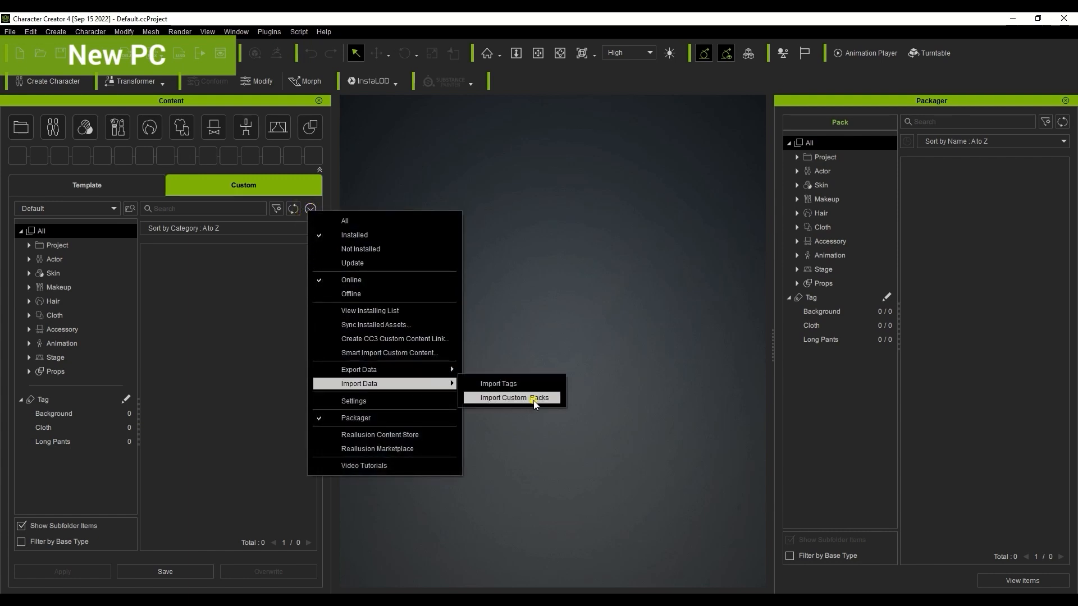
{"action": "left_click", "coordinate": [513, 397]}
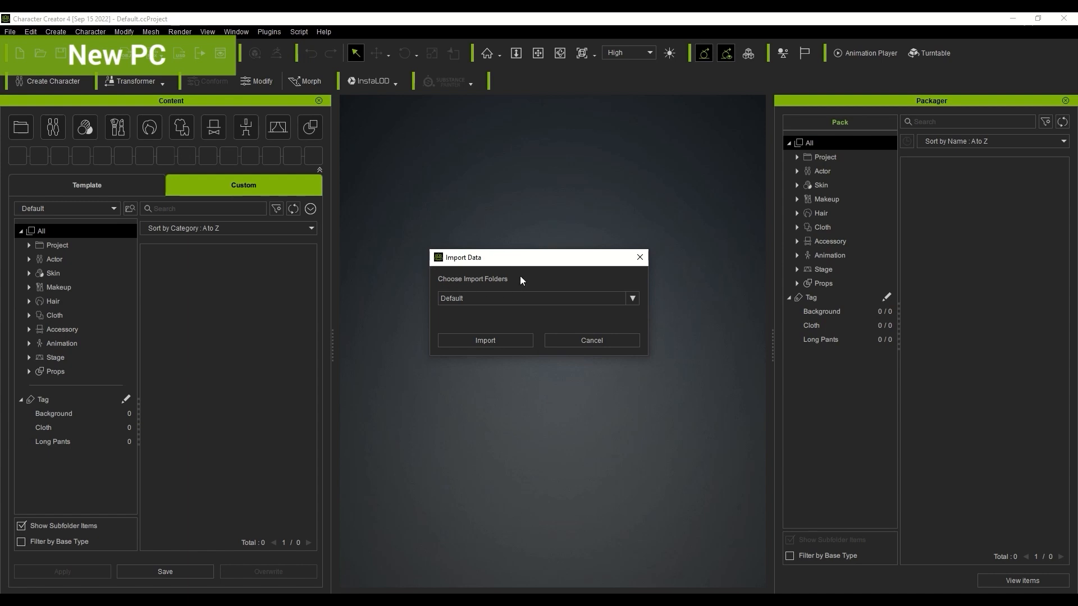
{"action": "left_click", "coordinate": [629, 299]}
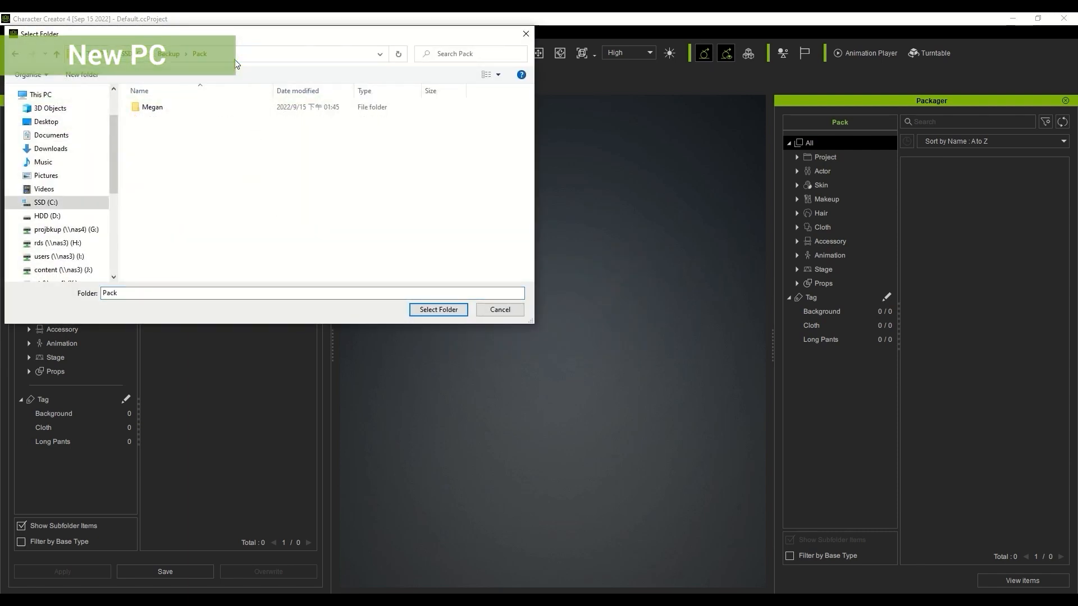
{"action": "left_click", "coordinate": [152, 106]}
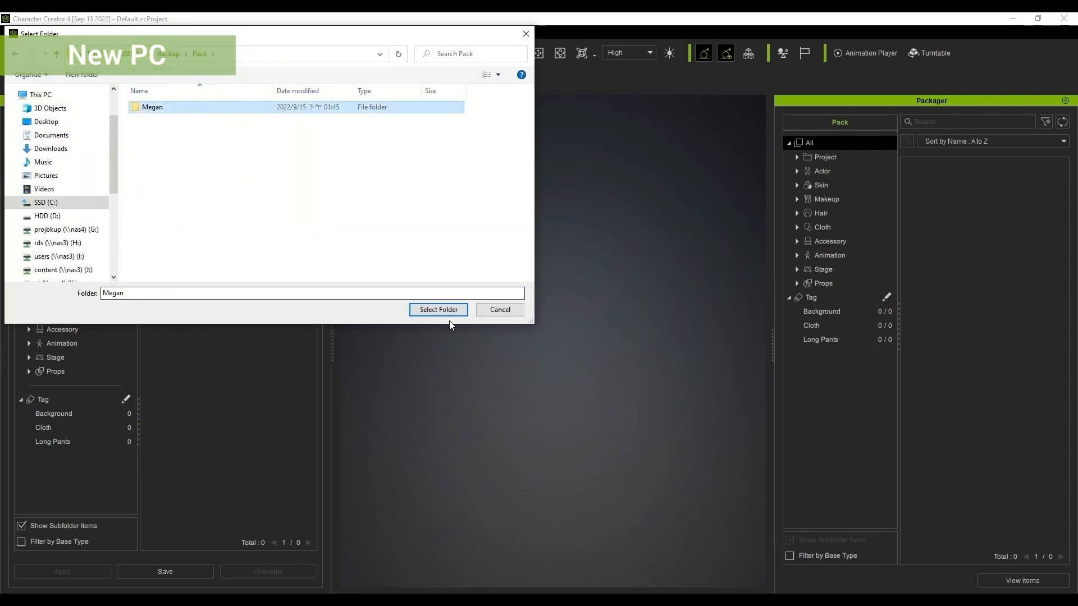
{"action": "left_click", "coordinate": [437, 309]}
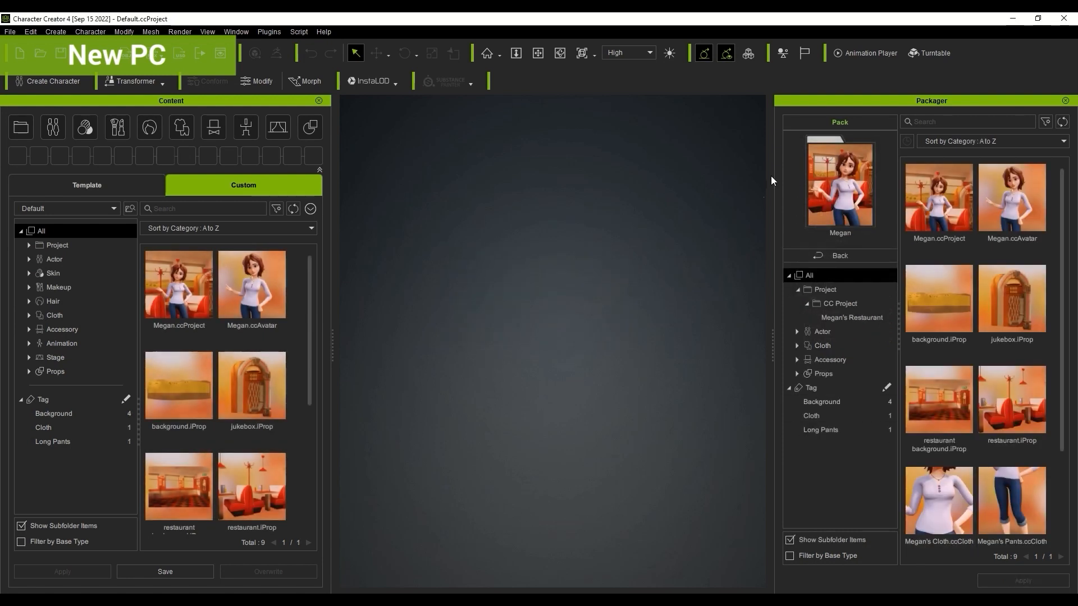